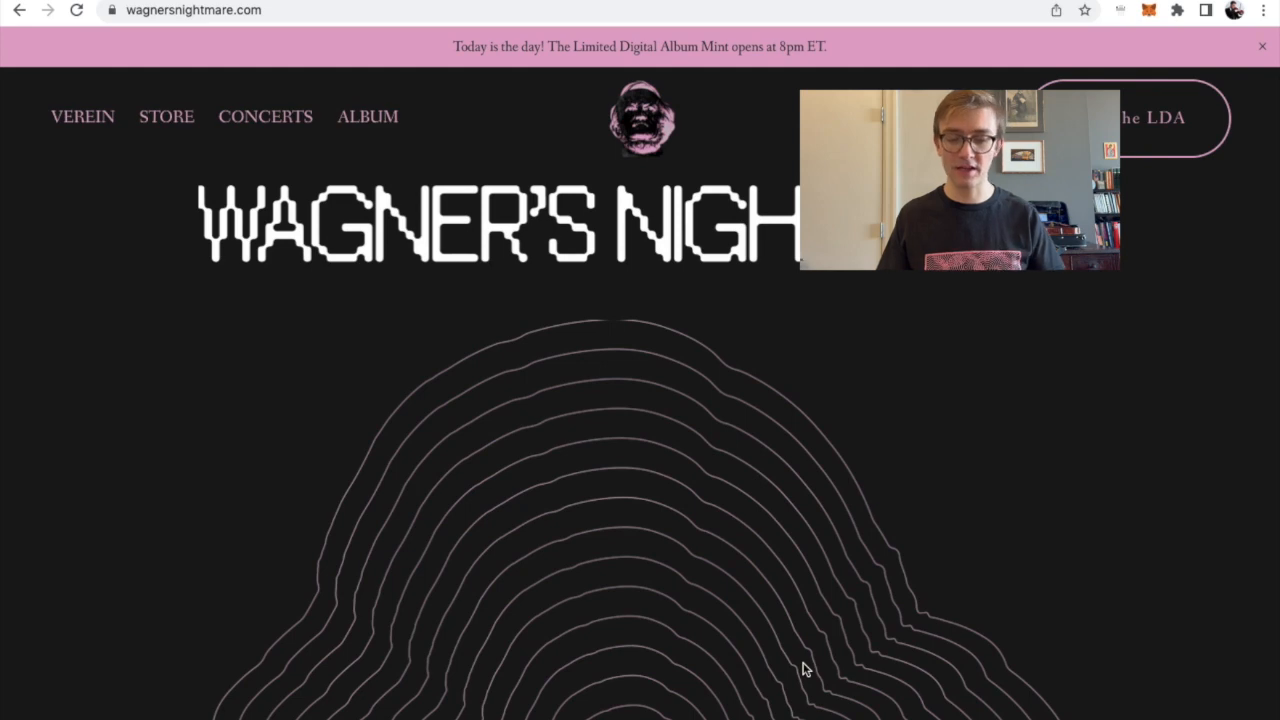
{"action": "mouse_move", "coordinate": [968, 432]}
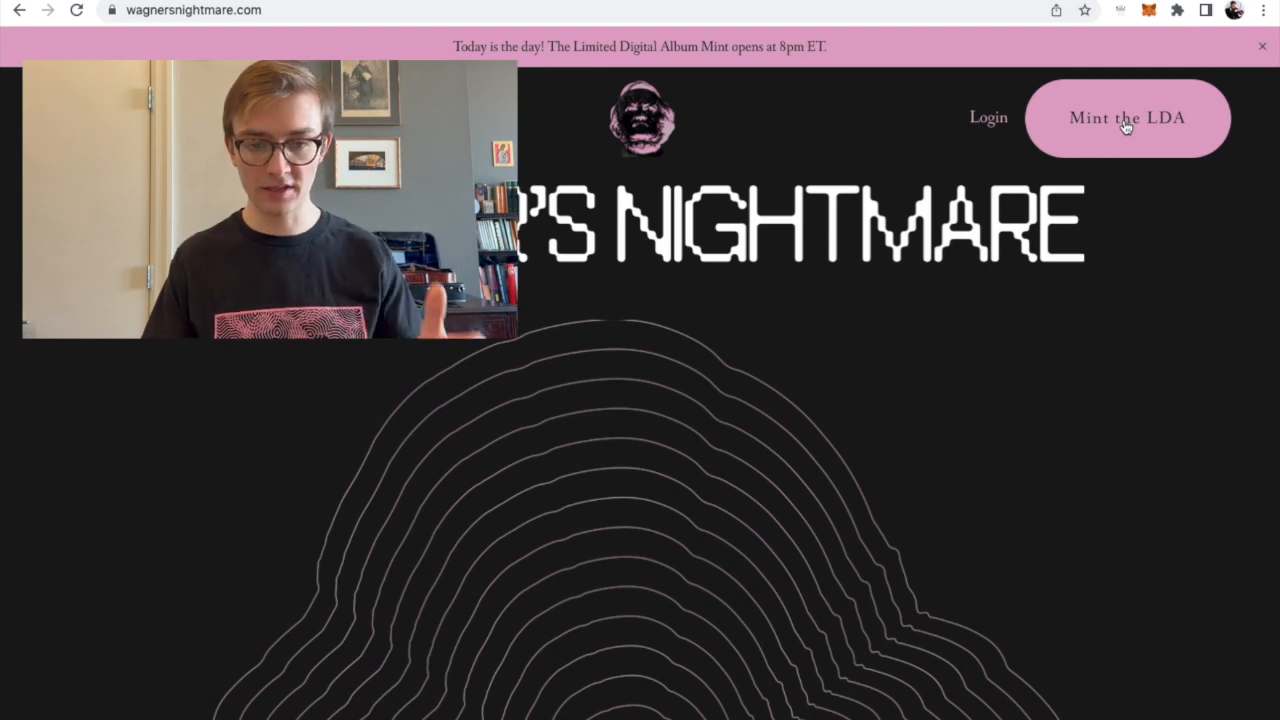
Try the album download page before owning a token, then return to the mint page
{"action": "left_click", "coordinate": [1128, 116]}
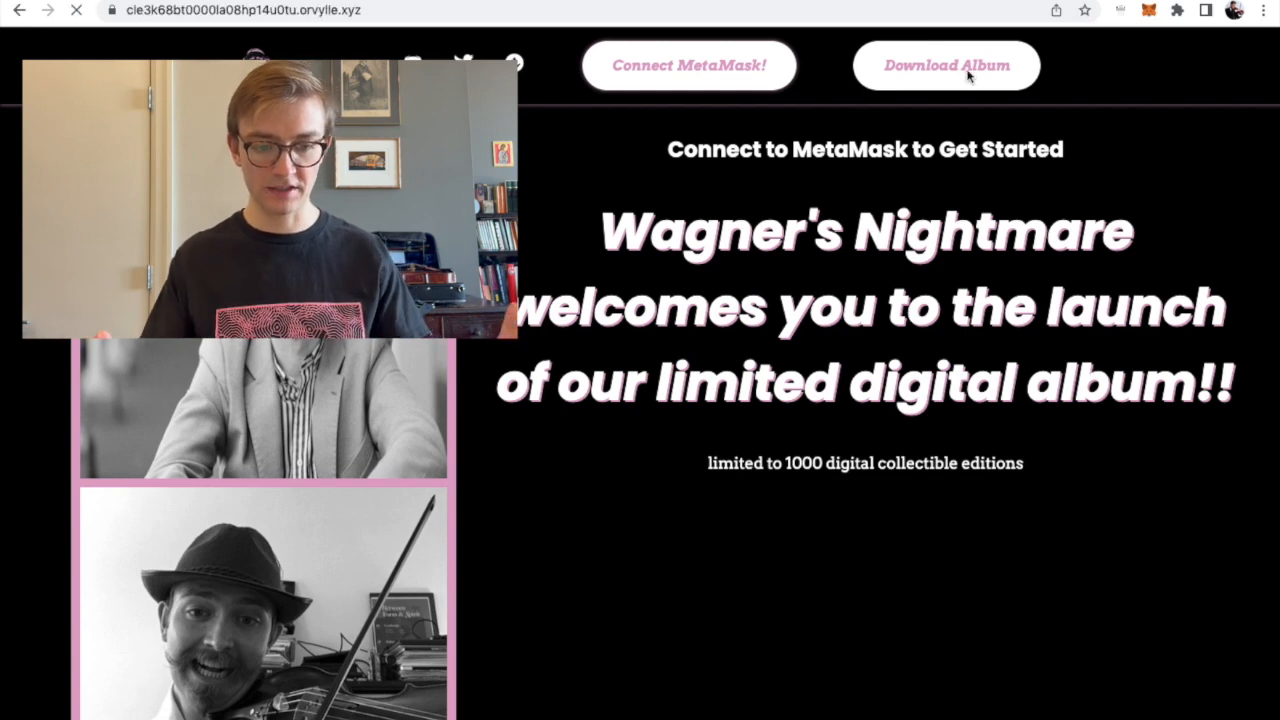
{"action": "left_click", "coordinate": [948, 64]}
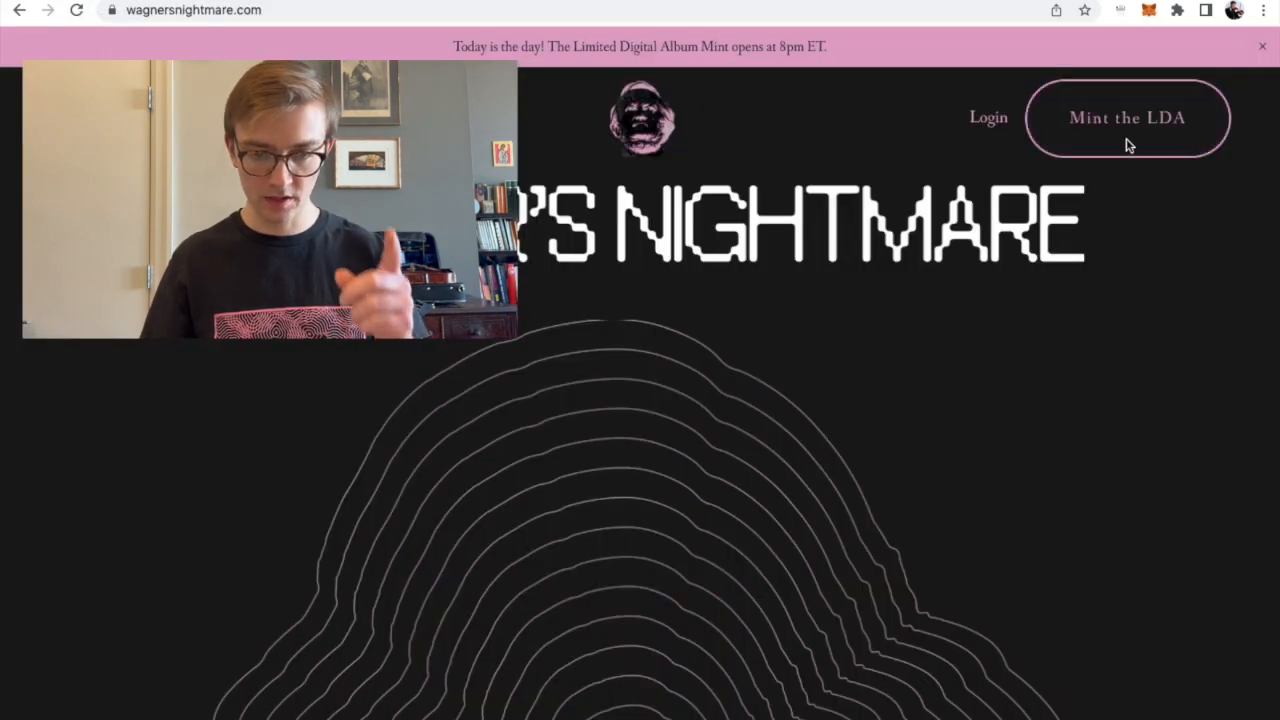
{"action": "left_click", "coordinate": [1128, 116]}
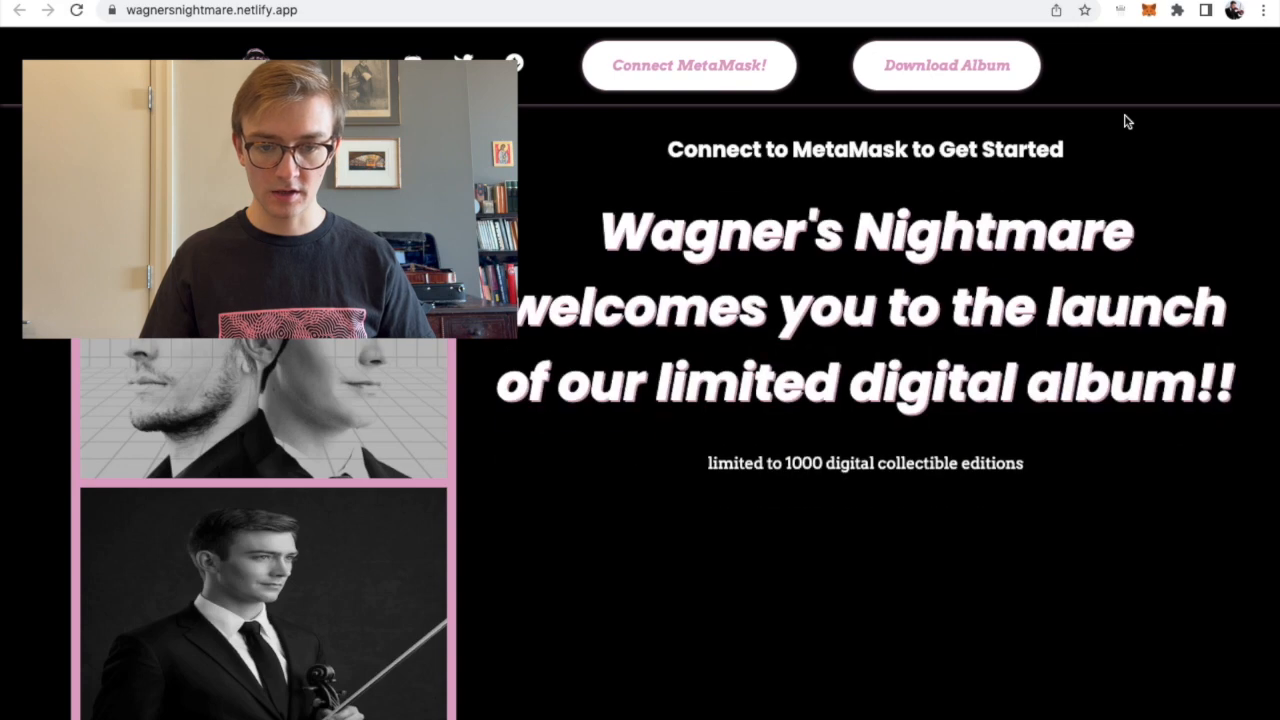
{"action": "mouse_move", "coordinate": [882, 316]}
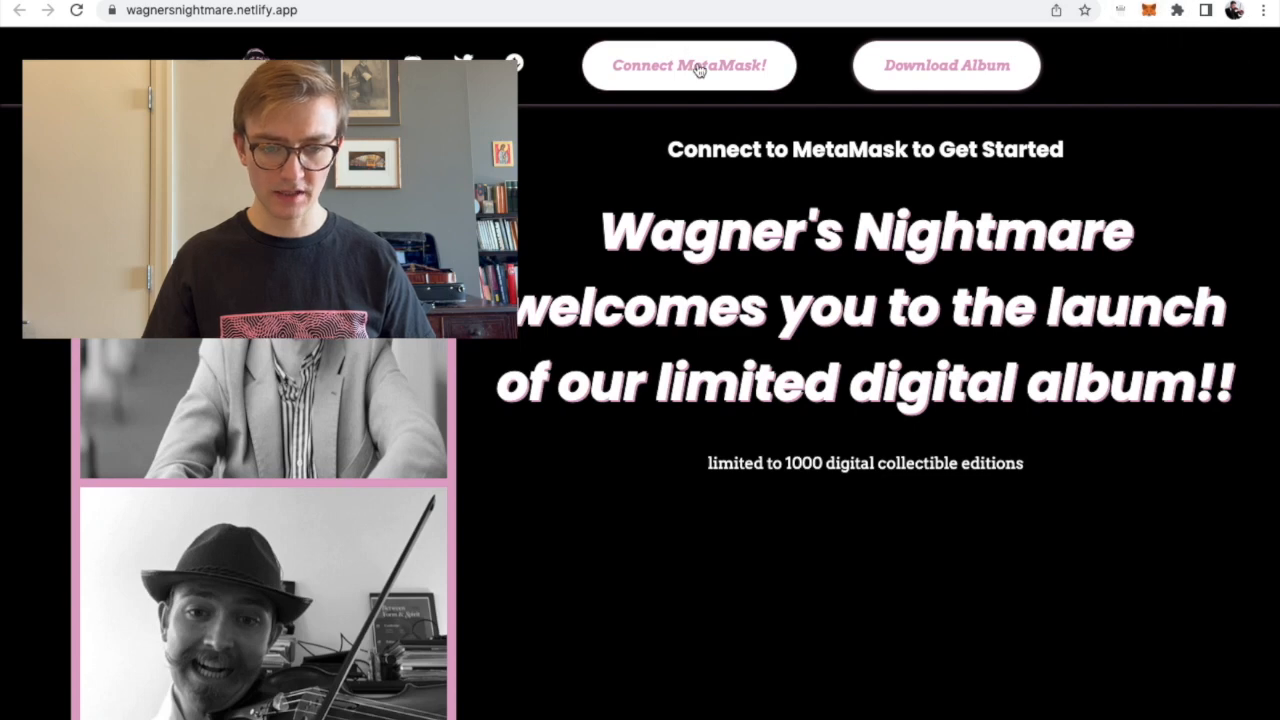
Connect the Ledger account in MetaMask to the Wagner's Nightmare mint page
{"action": "left_click", "coordinate": [692, 64]}
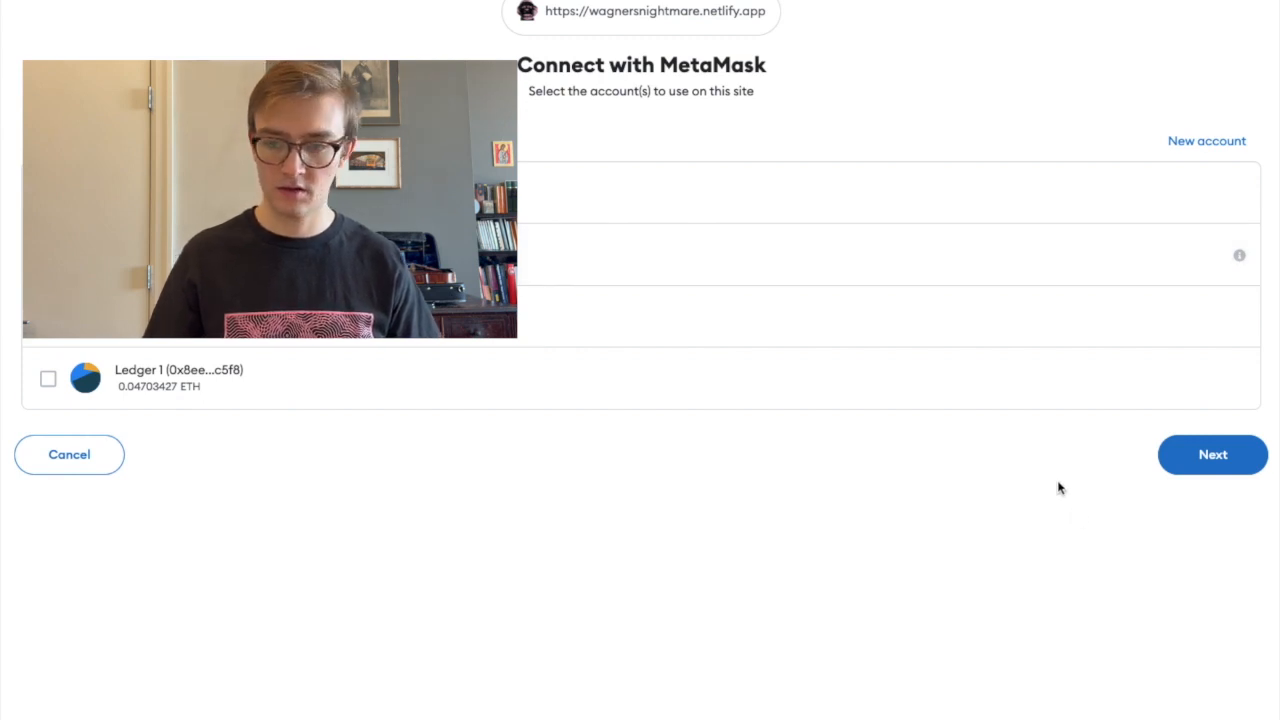
{"action": "left_click", "coordinate": [1212, 454]}
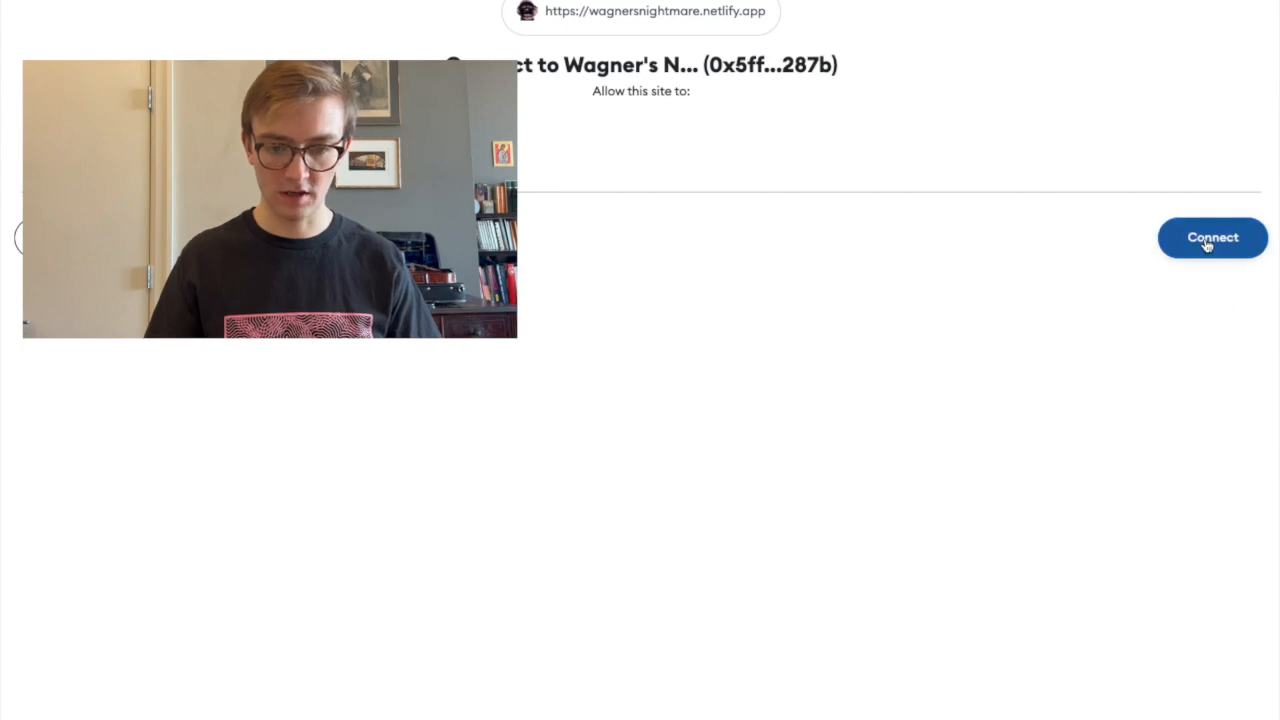
{"action": "left_click", "coordinate": [1212, 236]}
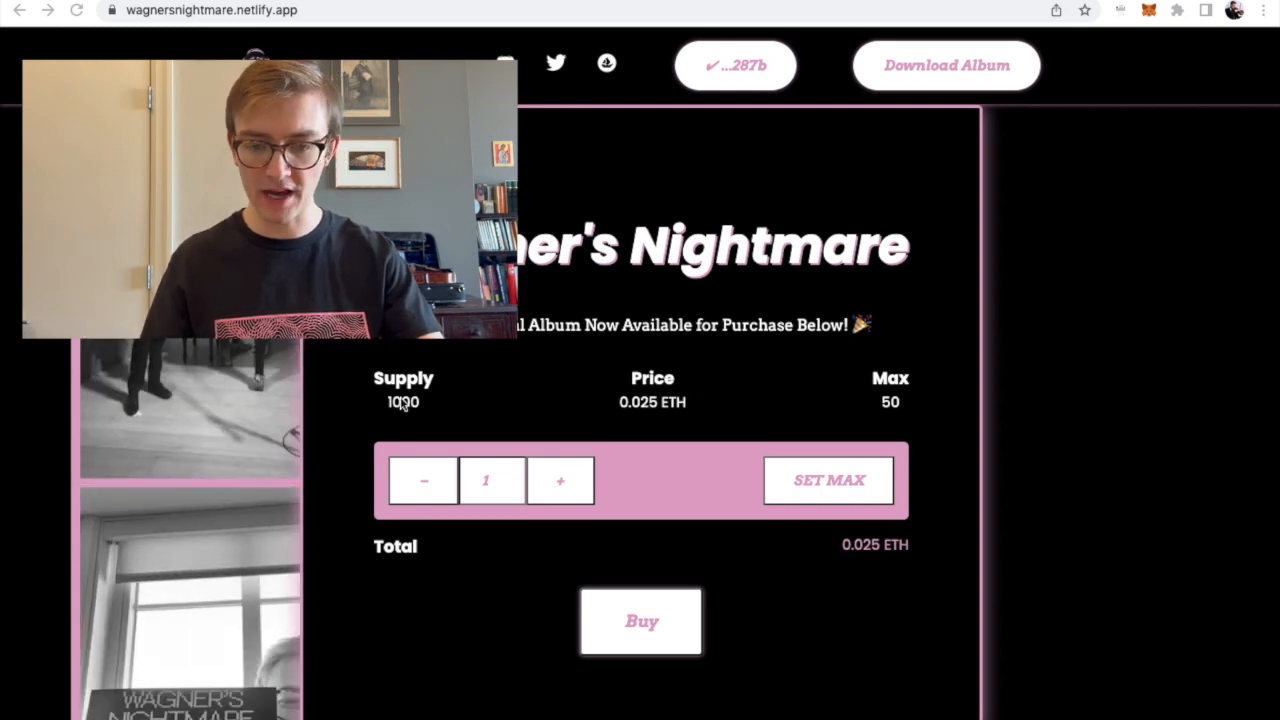
{"action": "mouse_move", "coordinate": [548, 456]}
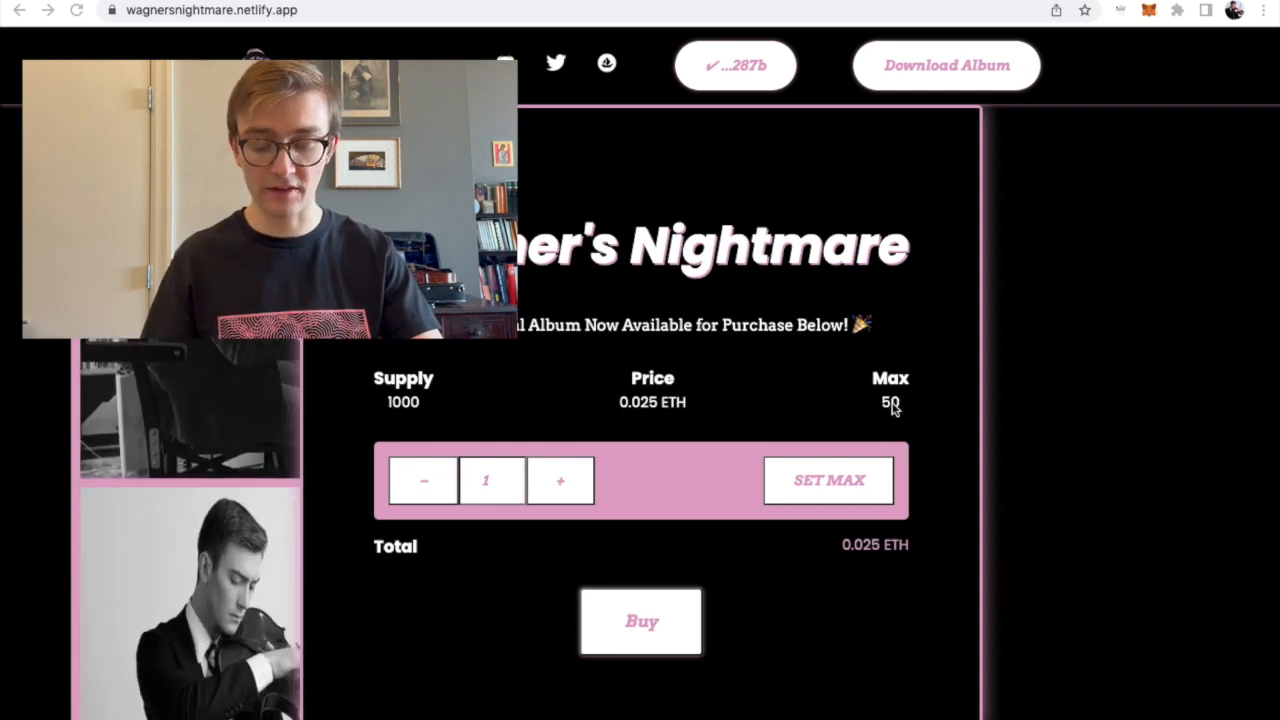
{"action": "mouse_move", "coordinate": [642, 414]}
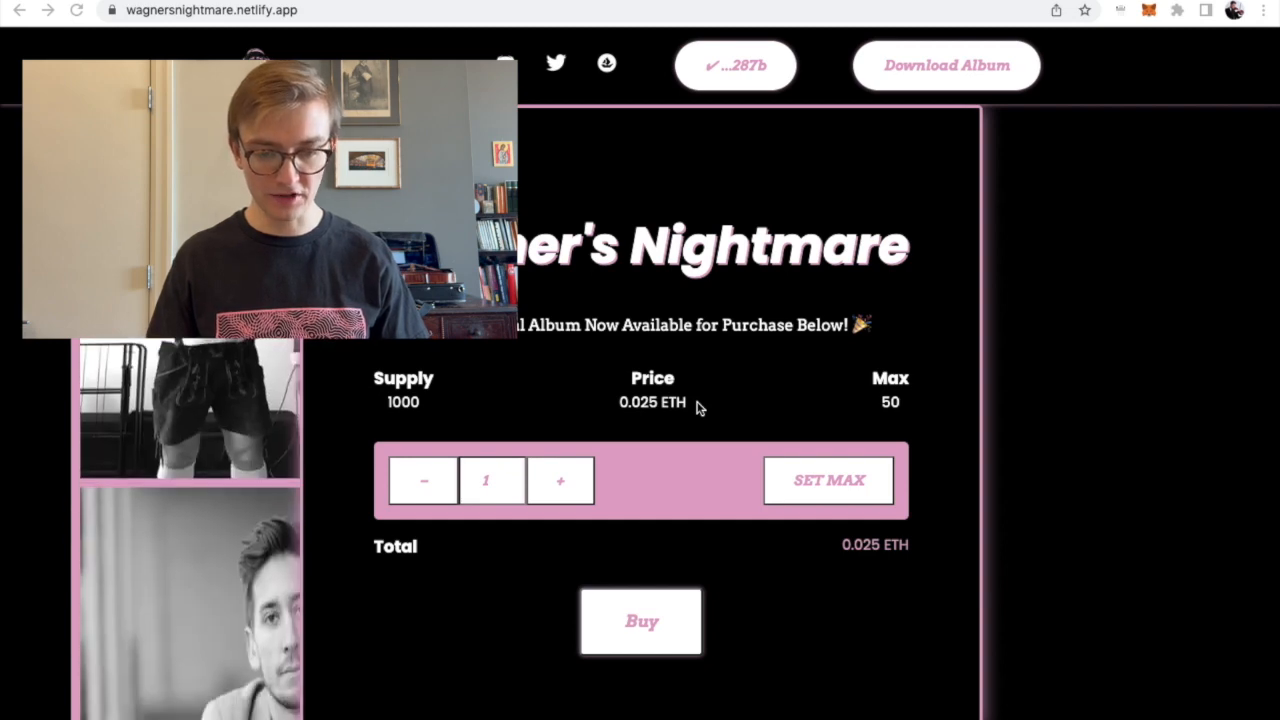
{"action": "mouse_move", "coordinate": [646, 410]}
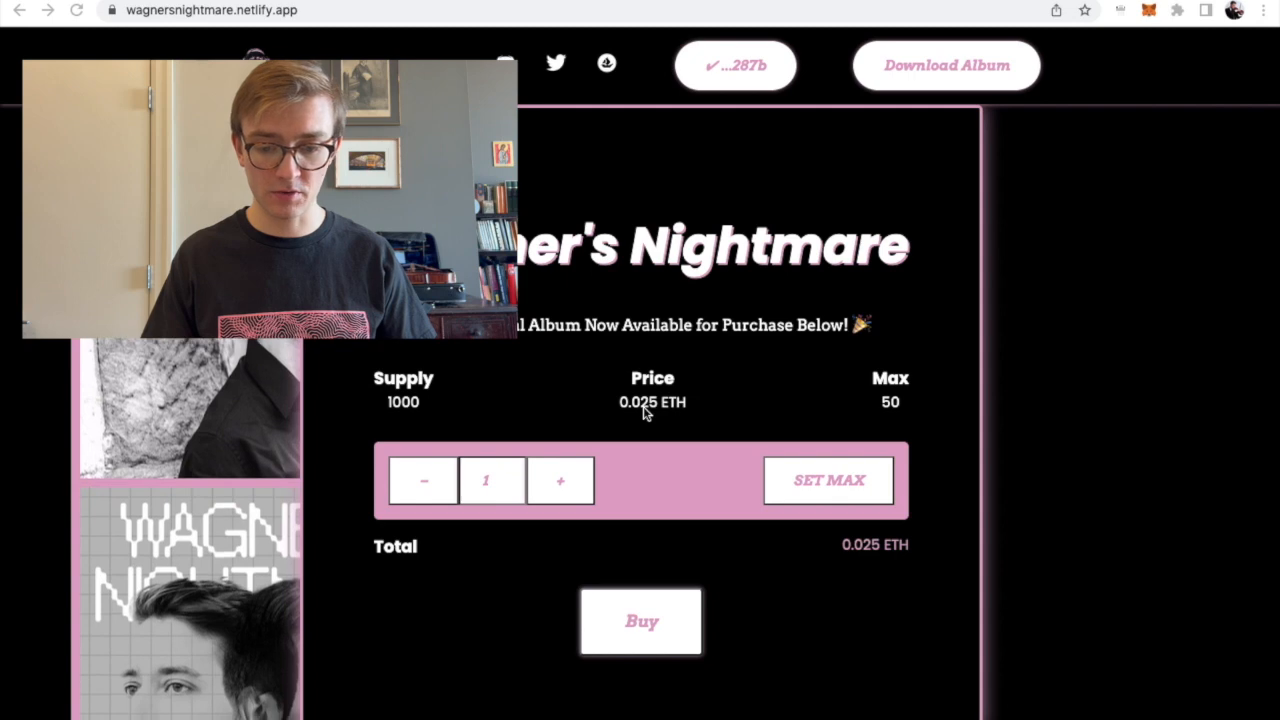
{"action": "left_click", "coordinate": [558, 480]}
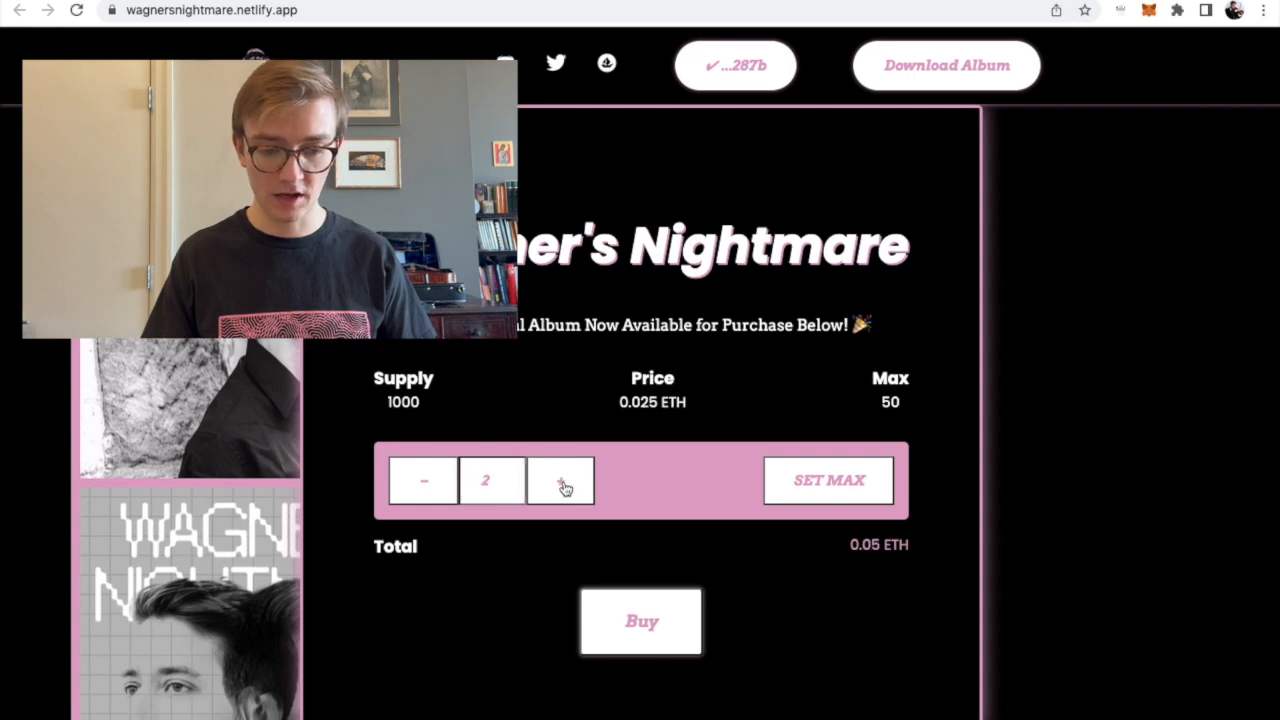
{"action": "left_click", "coordinate": [560, 480]}
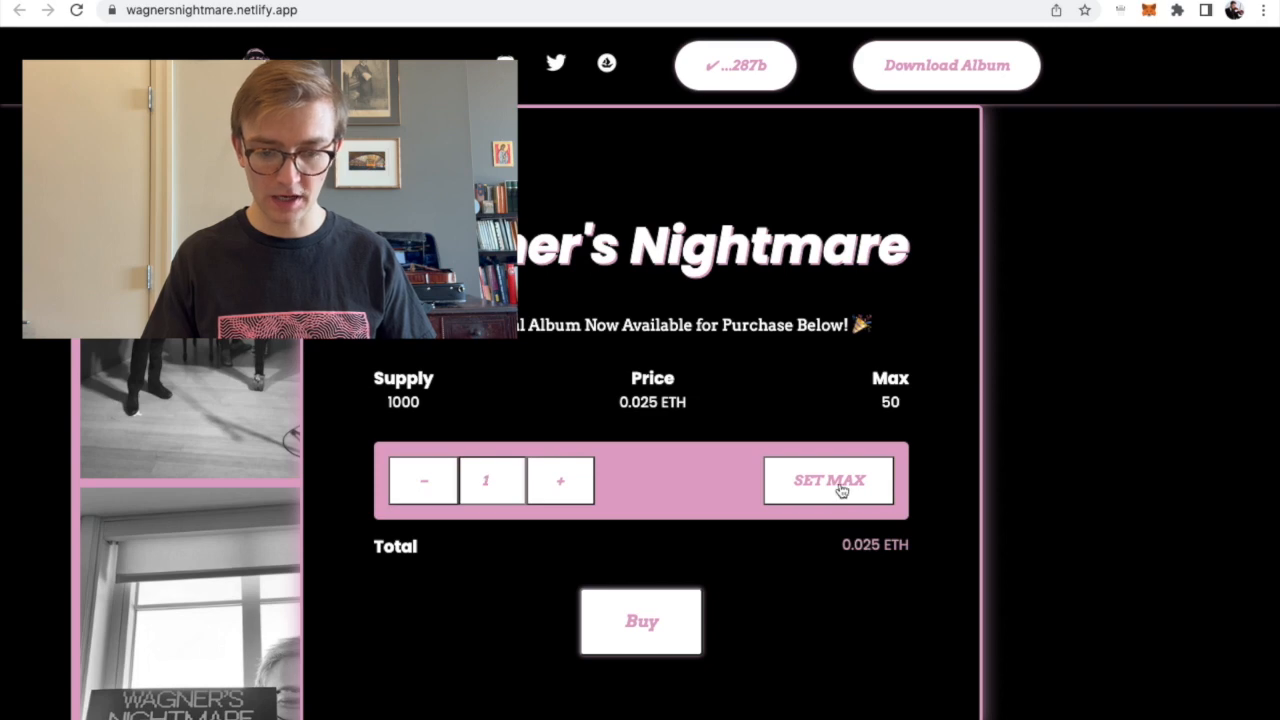
{"action": "mouse_move", "coordinate": [648, 624]}
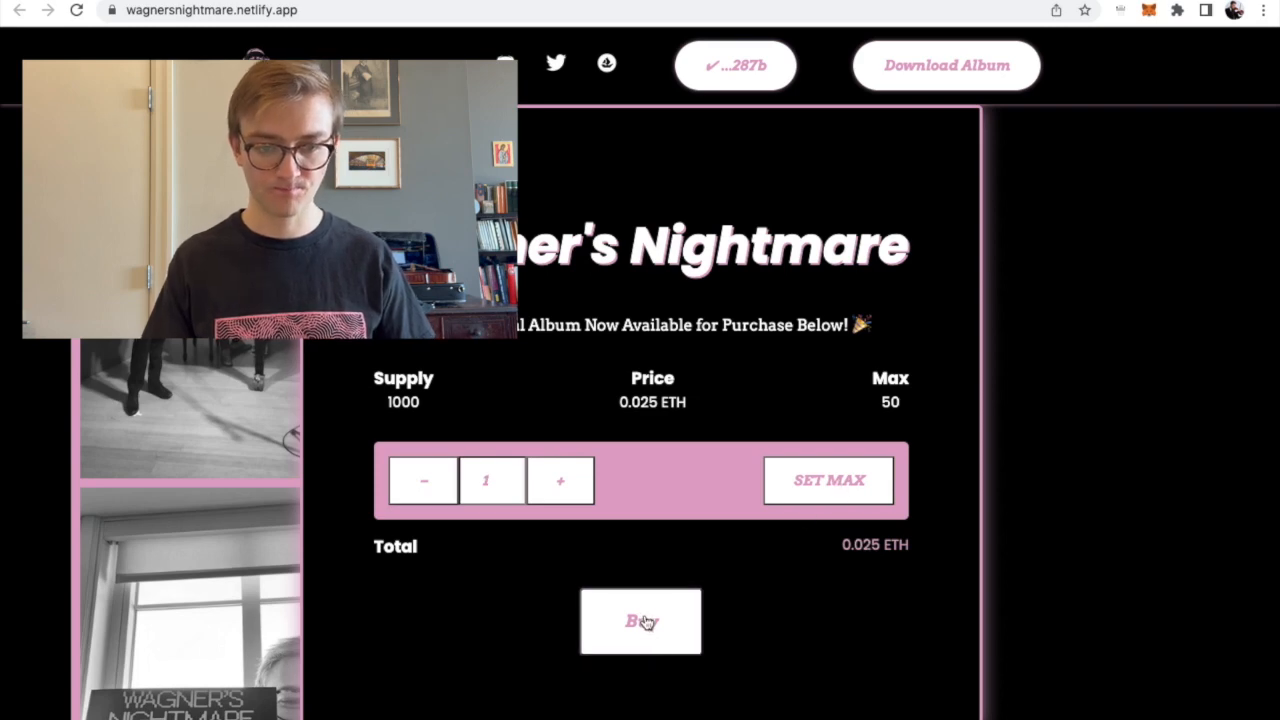
Buy one edition and confirm the 0.025 ETH mint with its gas fee in MetaMask
{"action": "left_click", "coordinate": [640, 620]}
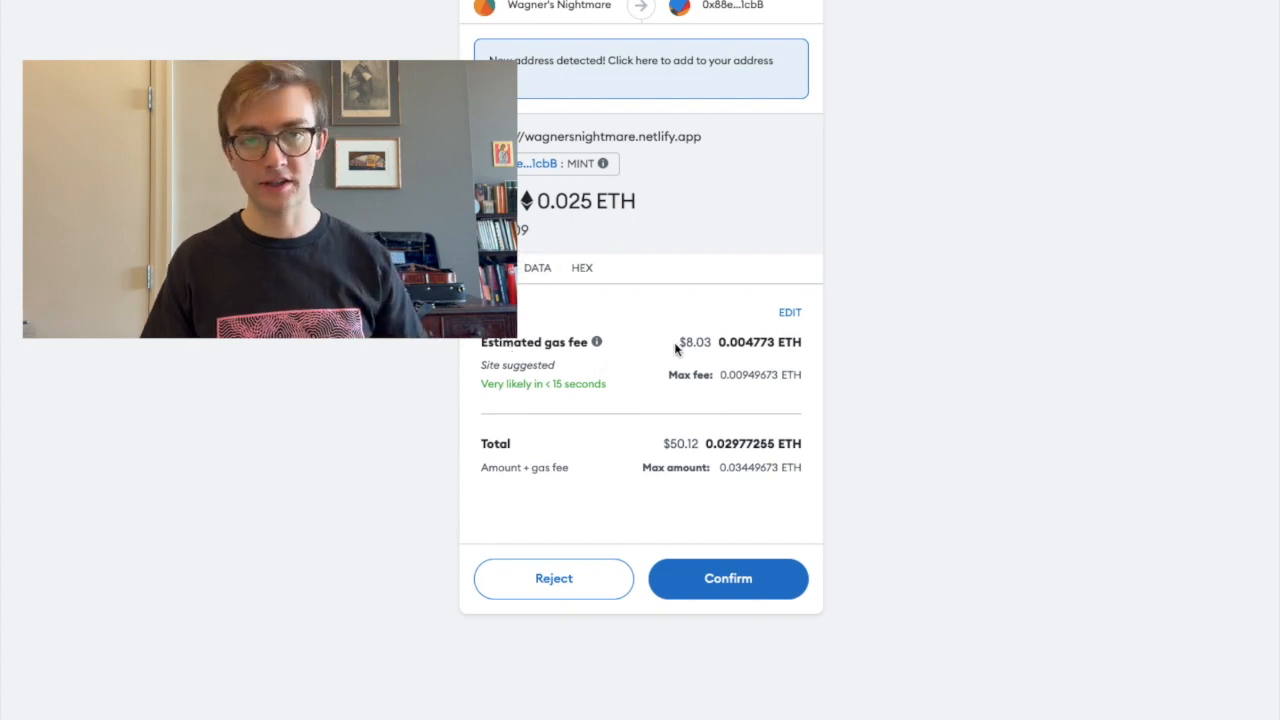
{"action": "mouse_move", "coordinate": [692, 344]}
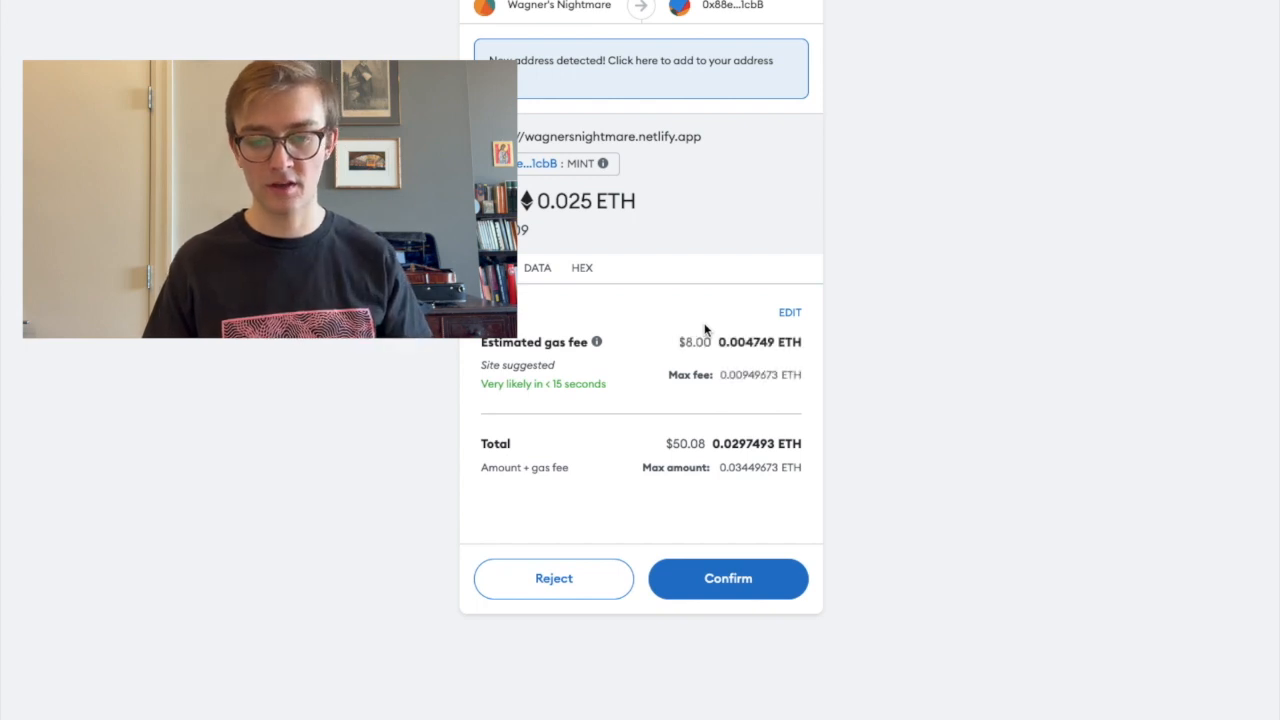
{"action": "mouse_move", "coordinate": [568, 204]}
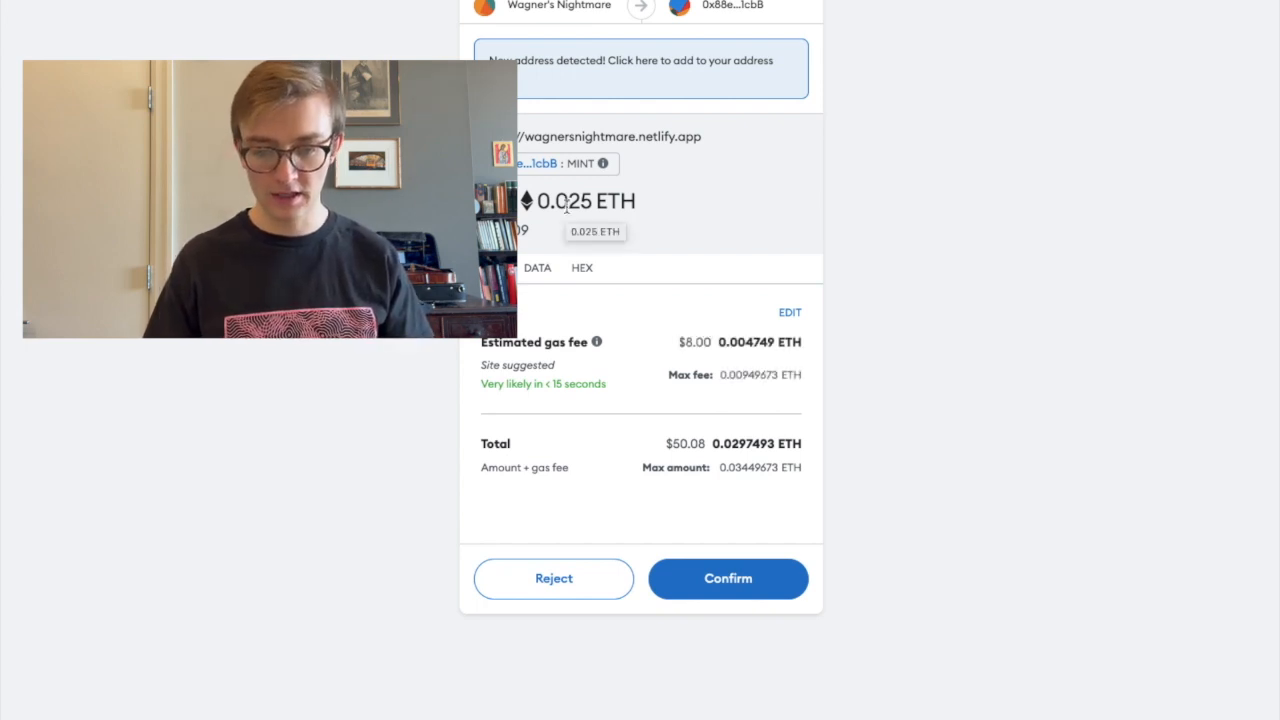
{"action": "mouse_move", "coordinate": [736, 344]}
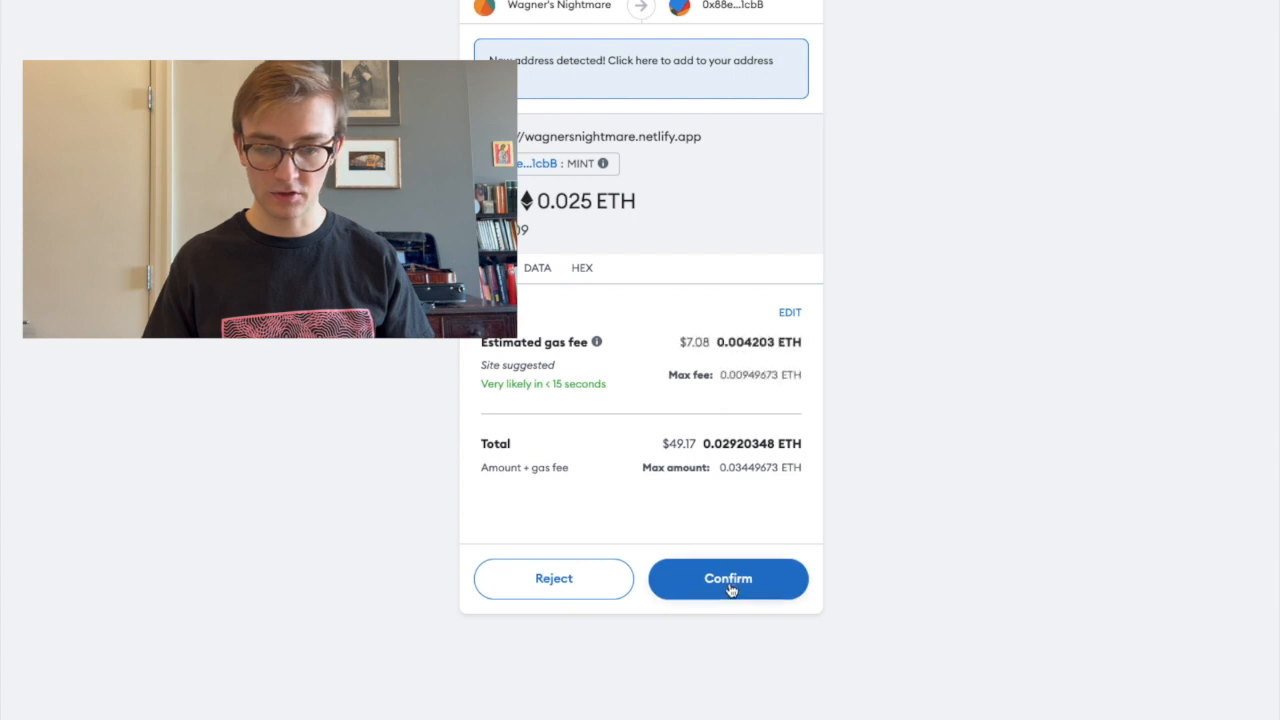
{"action": "mouse_move", "coordinate": [680, 428]}
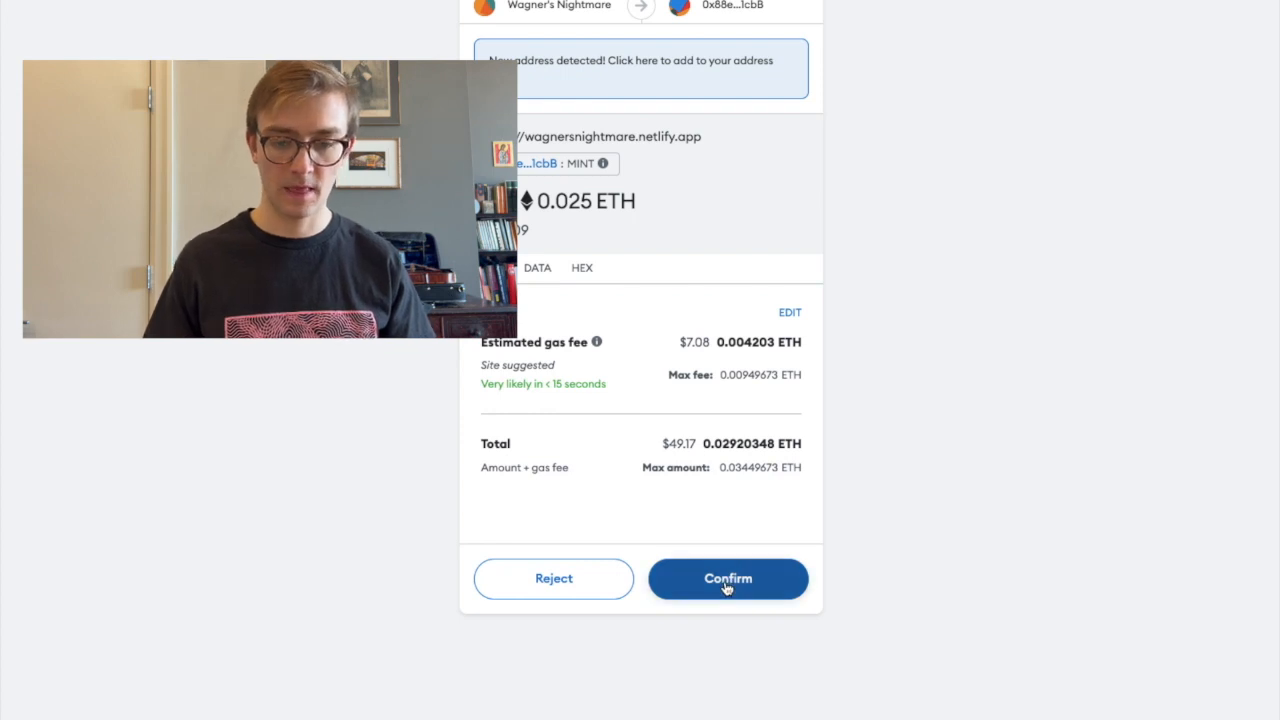
{"action": "left_click", "coordinate": [728, 578]}
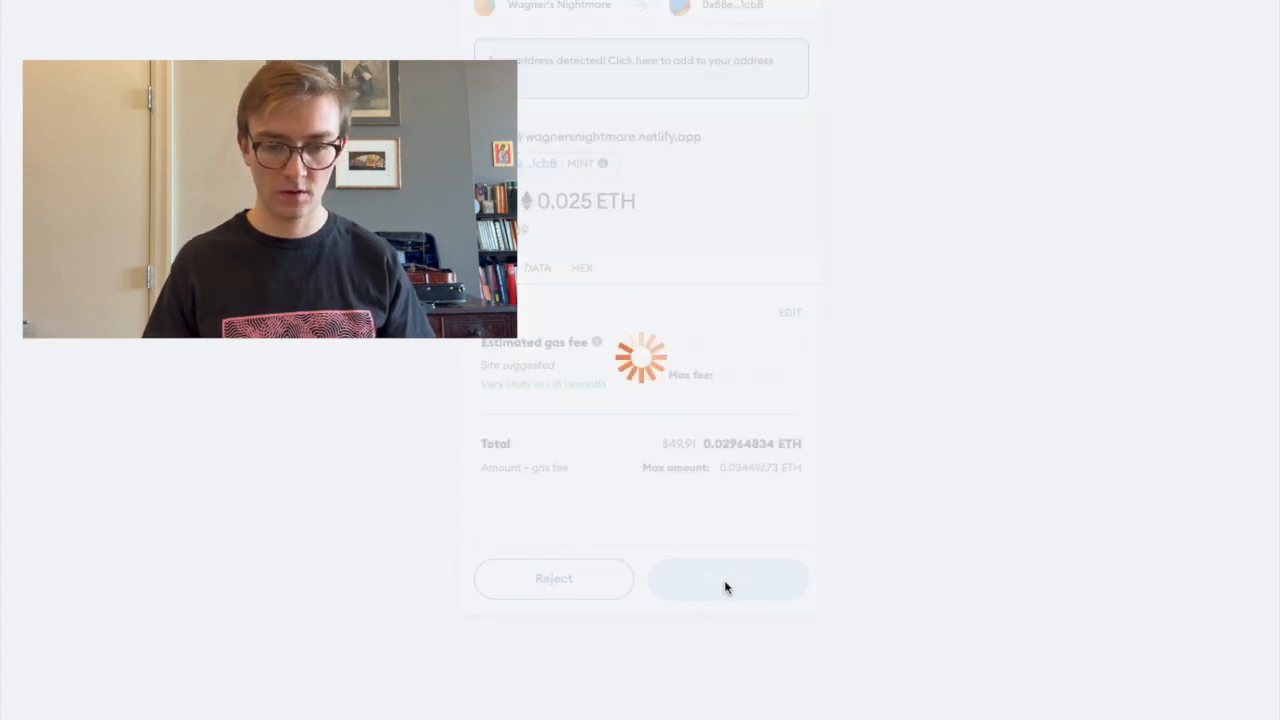
{"action": "left_click", "coordinate": [728, 580]}
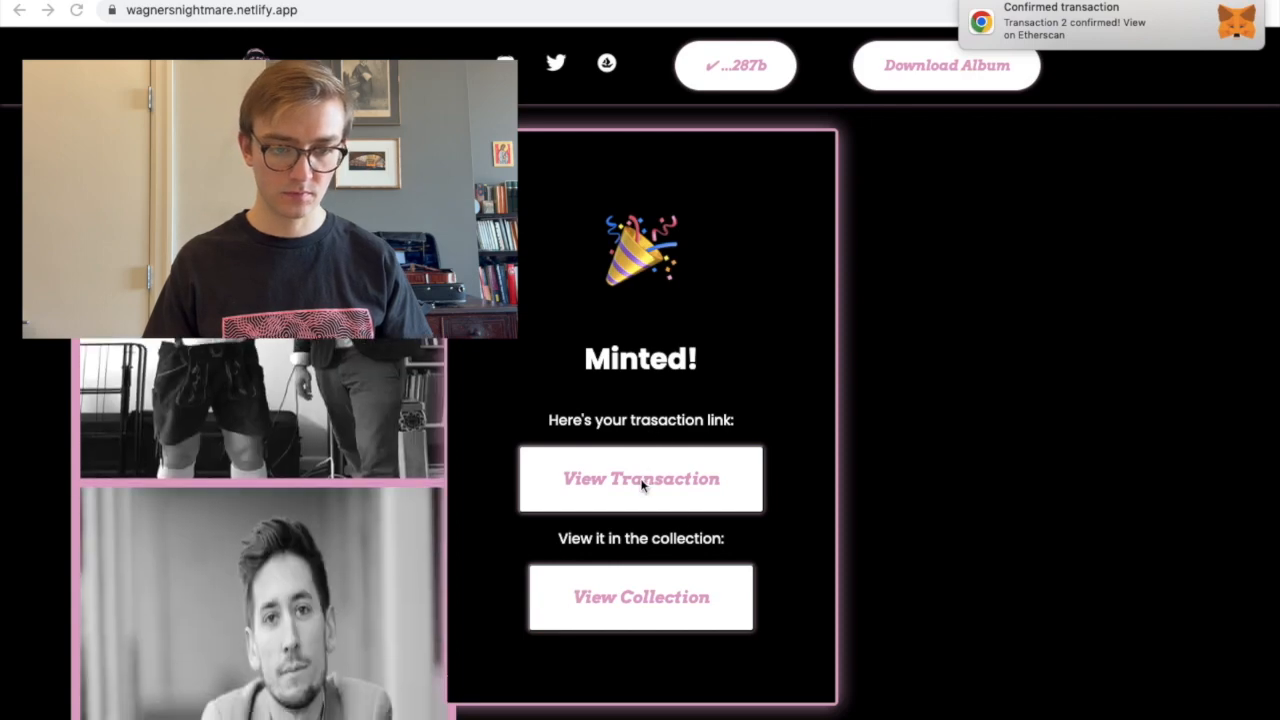
{"action": "left_click", "coordinate": [640, 480]}
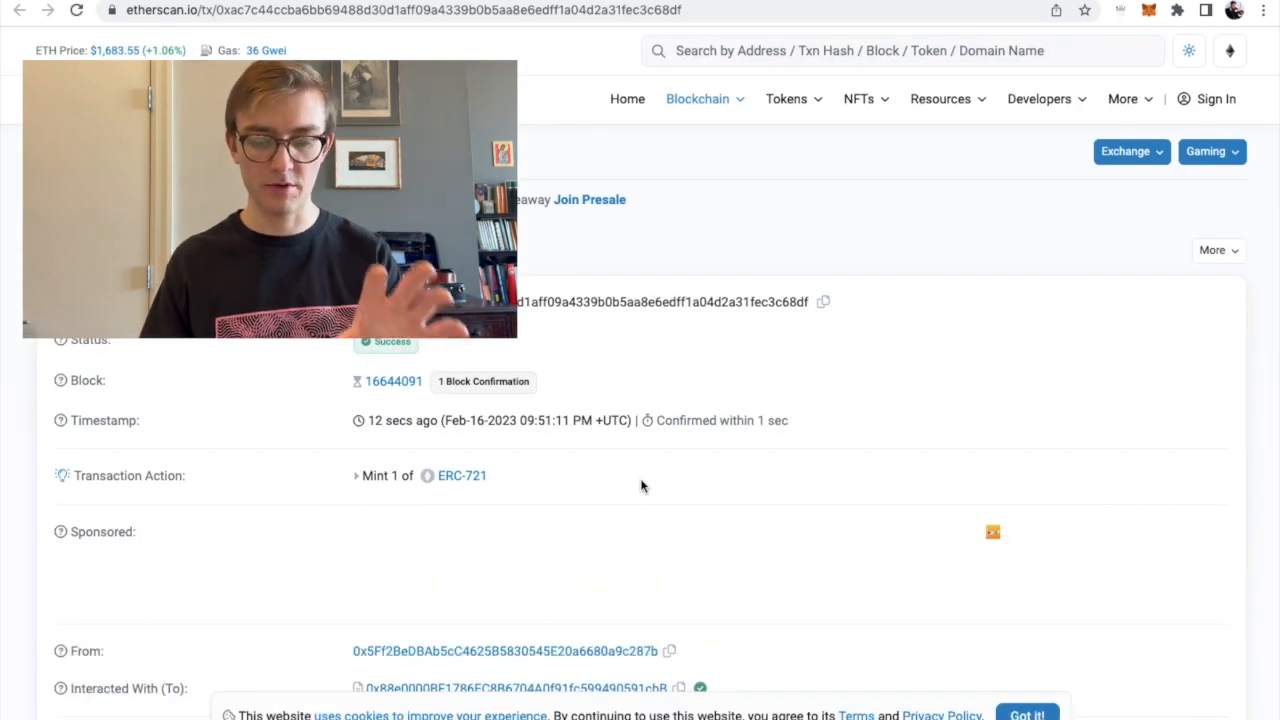
{"action": "scroll", "scroll_direction": "down", "scroll_amount": 3}
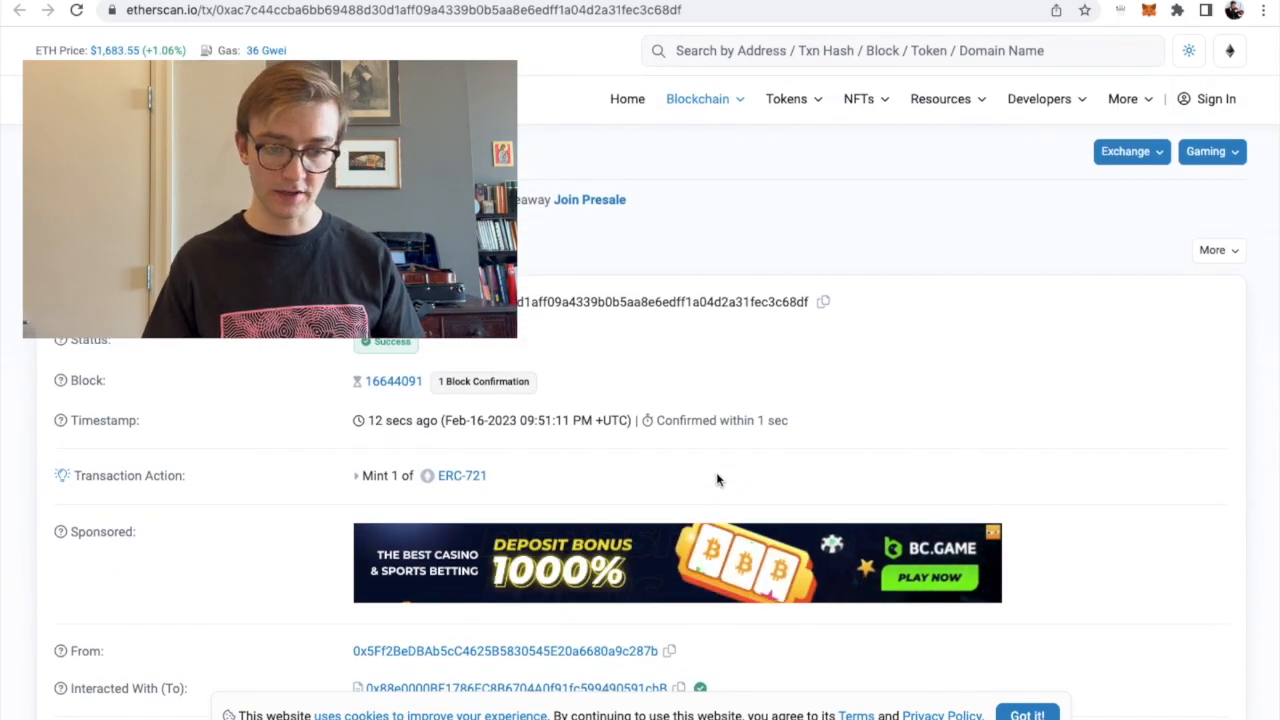
{"action": "scroll", "scroll_direction": "down", "scroll_amount": 3}
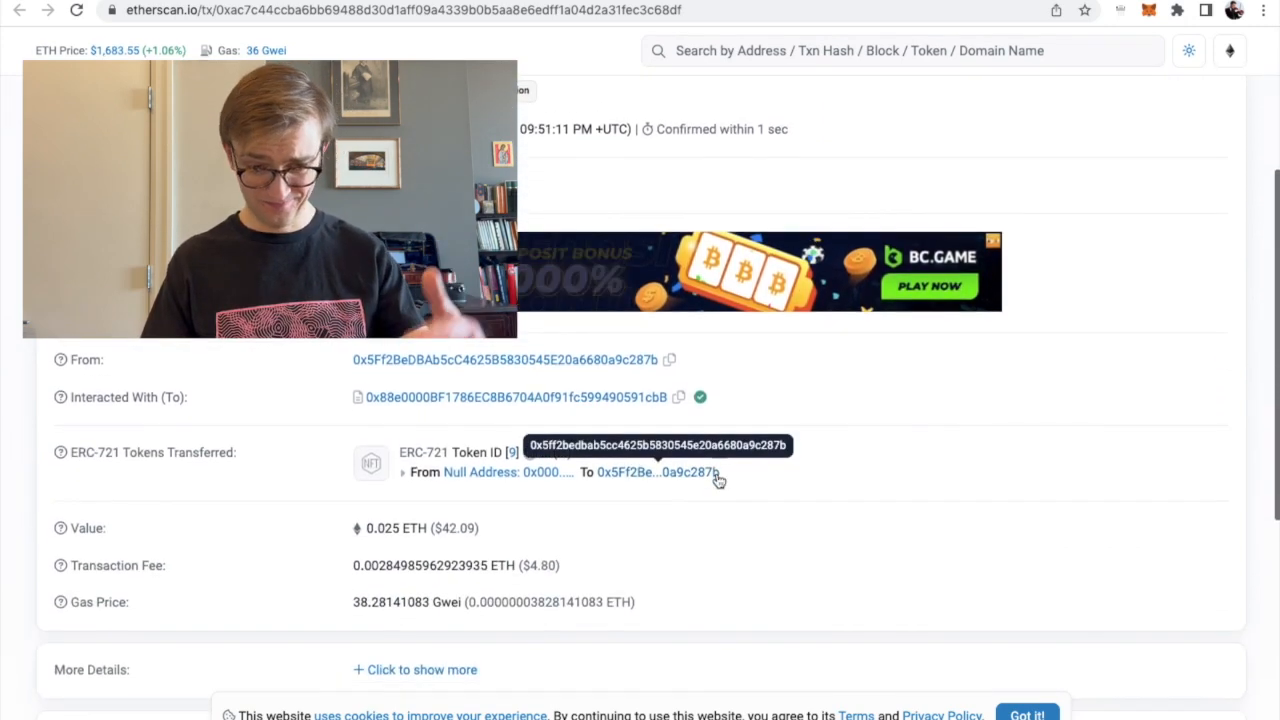
{"action": "scroll", "scroll_direction": "down", "scroll_amount": 3}
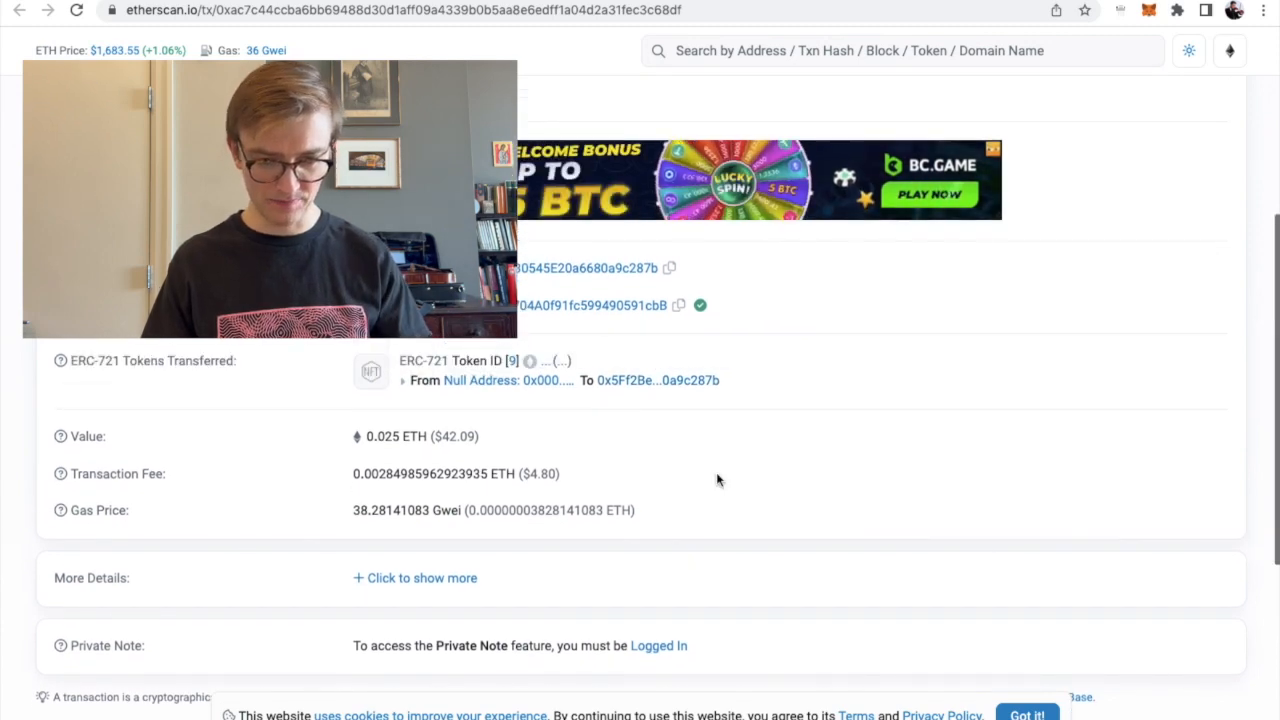
{"action": "scroll", "scroll_direction": "up", "scroll_amount": 3}
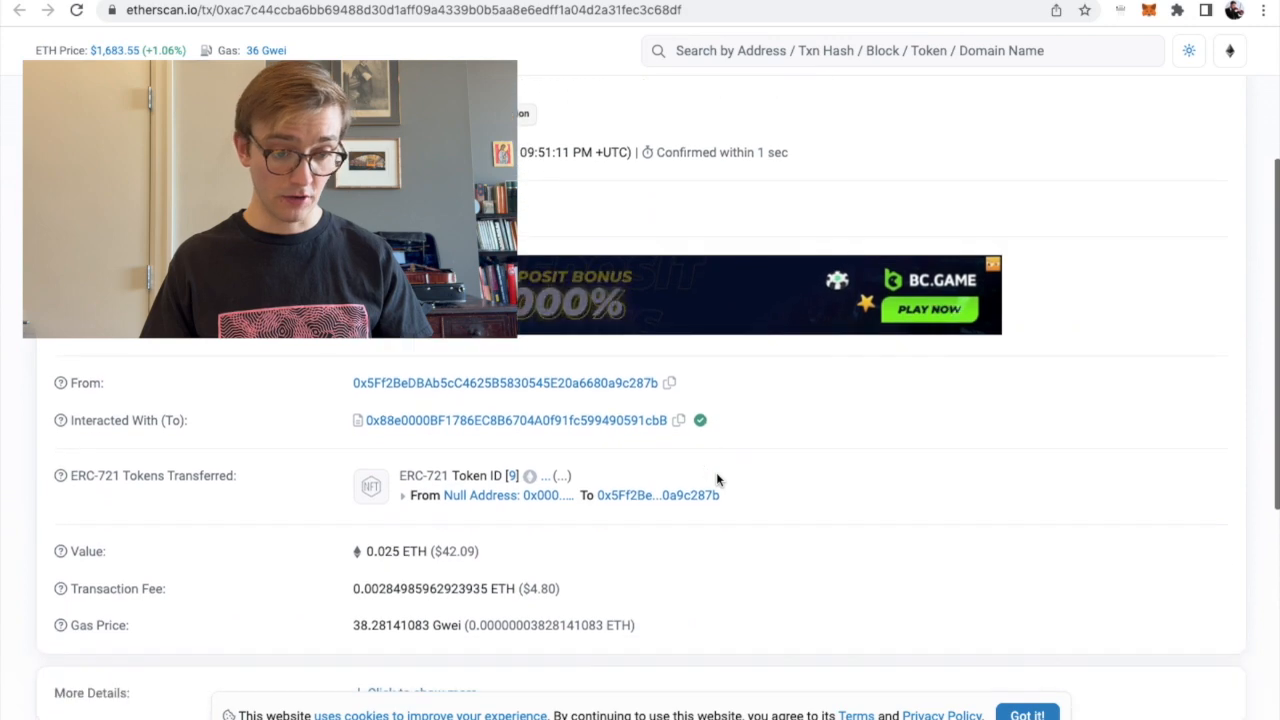
{"action": "scroll", "scroll_direction": "up", "scroll_amount": 3}
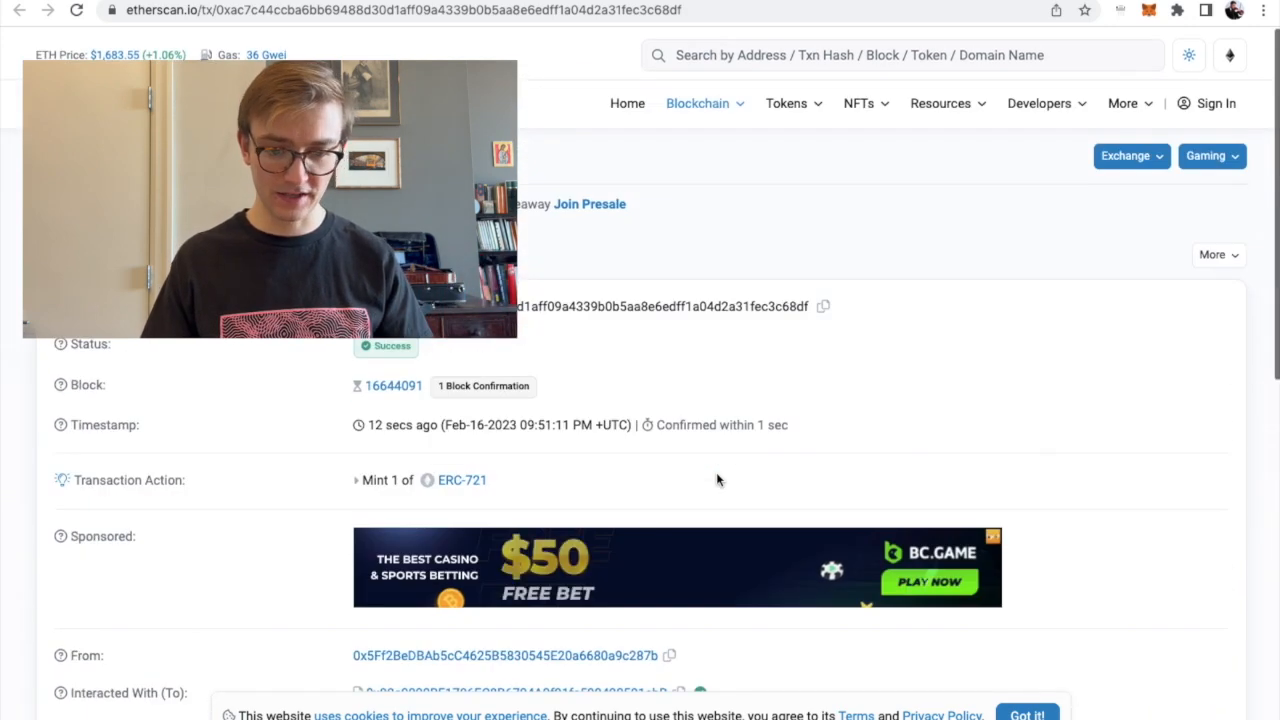
{"action": "scroll", "scroll_direction": "down", "scroll_amount": 3}
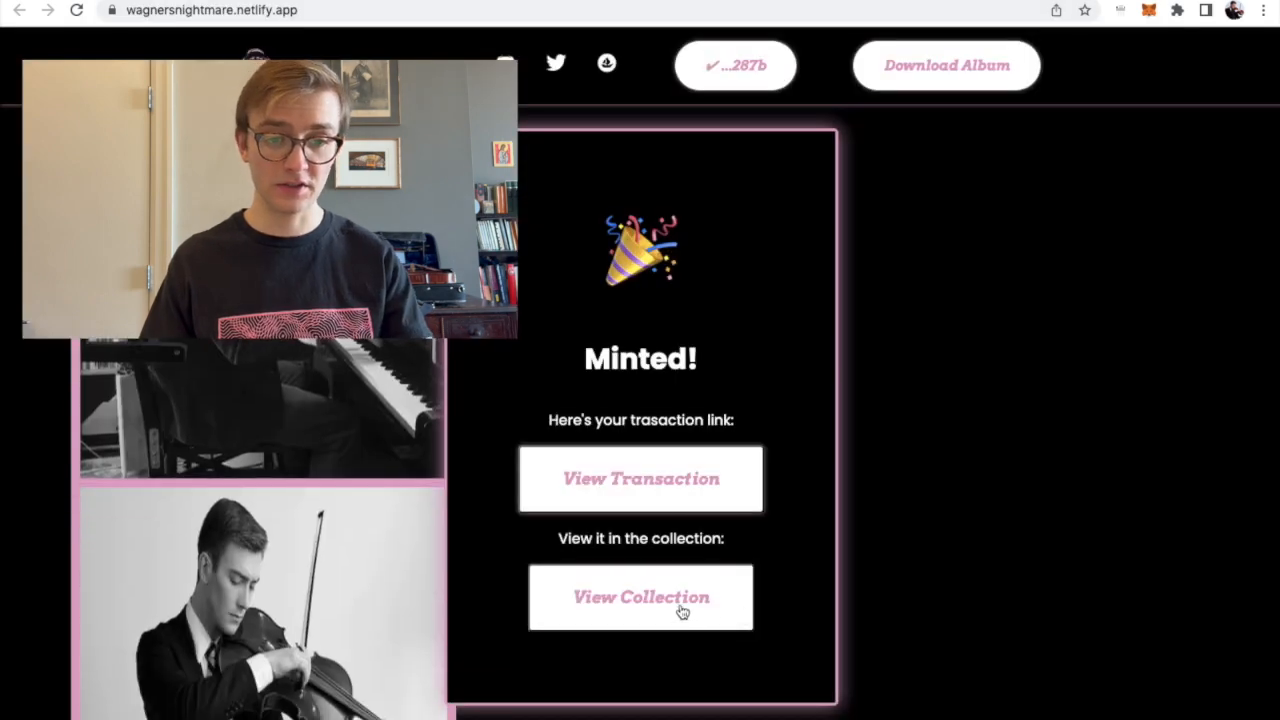
{"action": "left_click", "coordinate": [640, 596]}
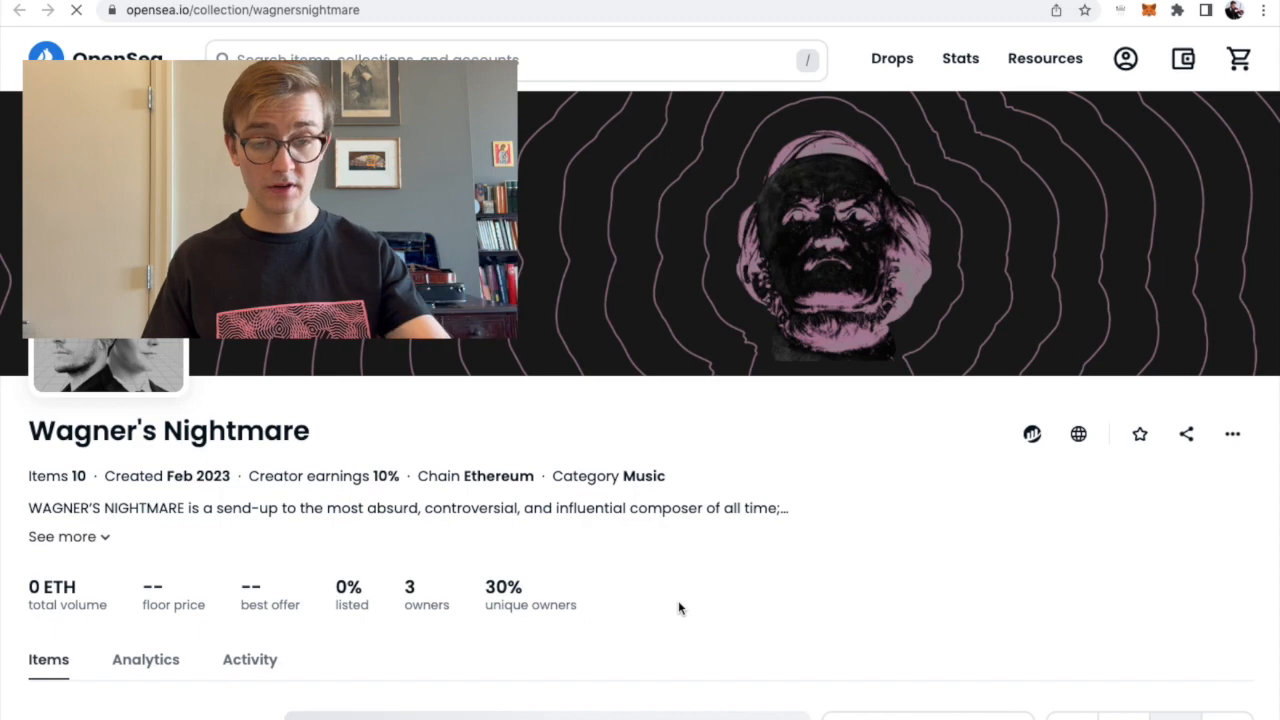
{"action": "scroll", "scroll_direction": "down", "scroll_amount": 3}
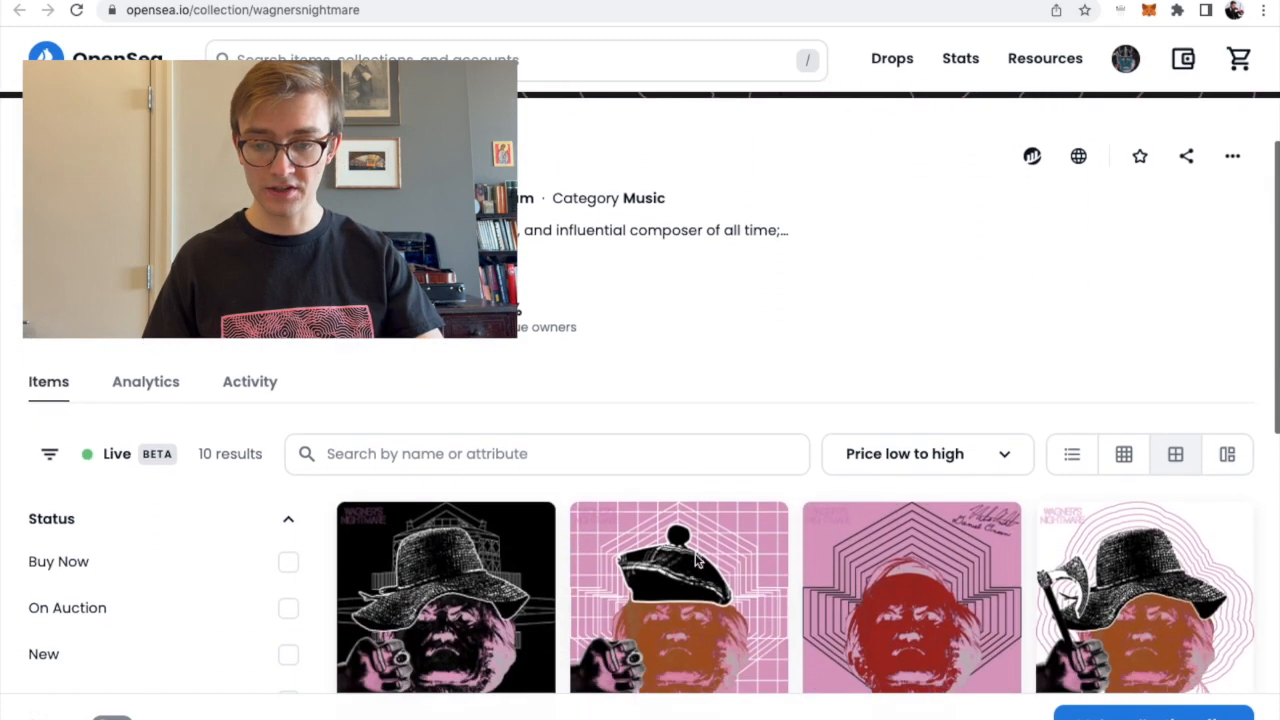
{"action": "scroll", "scroll_direction": "down", "scroll_amount": 3}
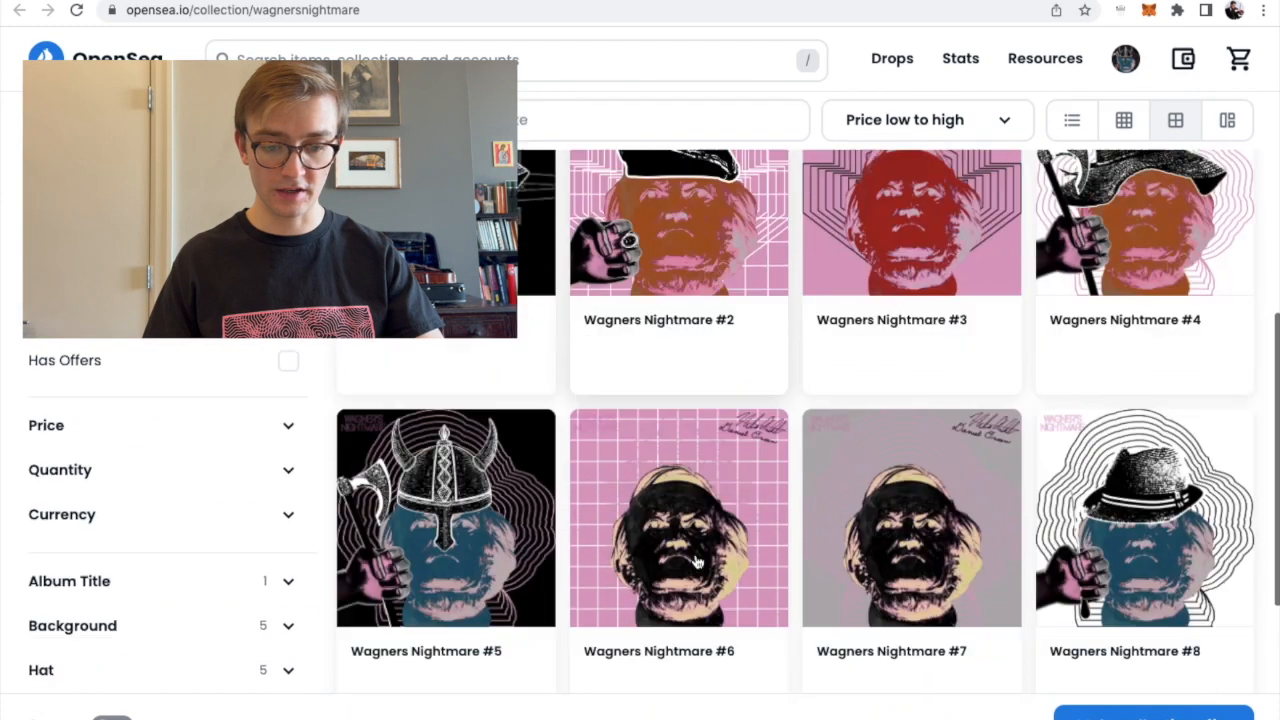
{"action": "scroll", "scroll_direction": "down", "scroll_amount": 3}
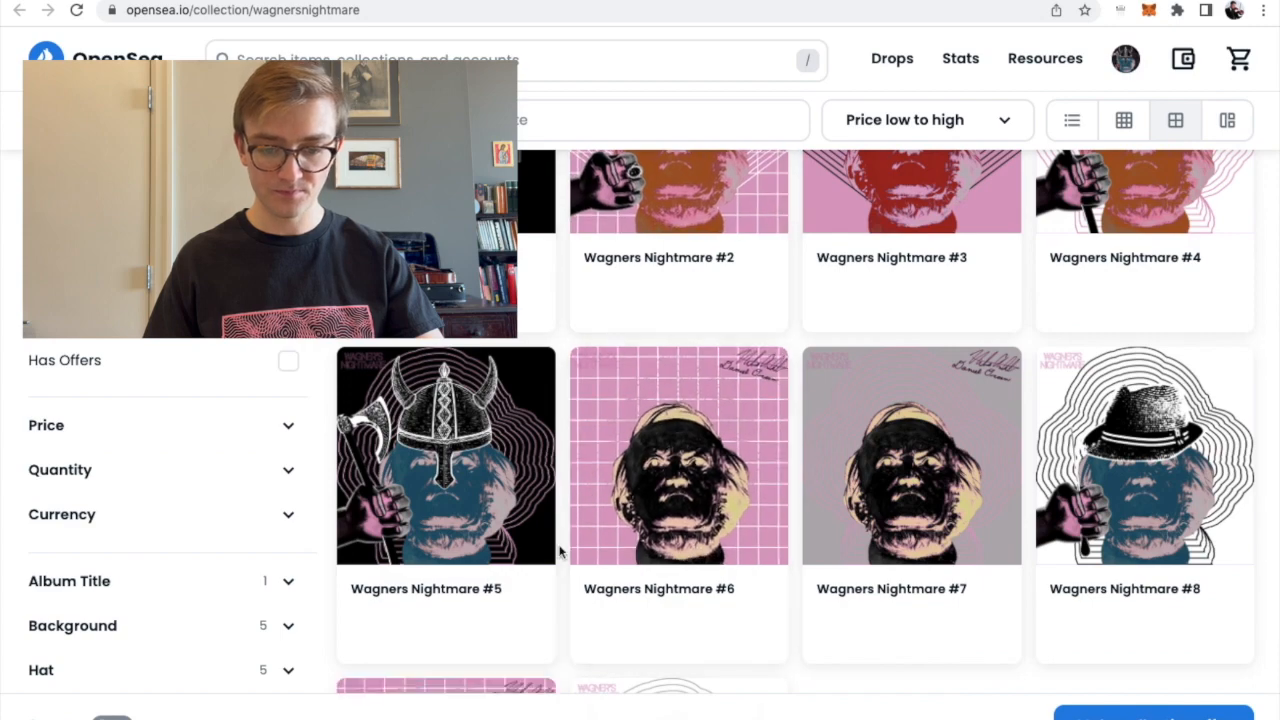
{"action": "scroll", "scroll_direction": "down", "scroll_amount": 3}
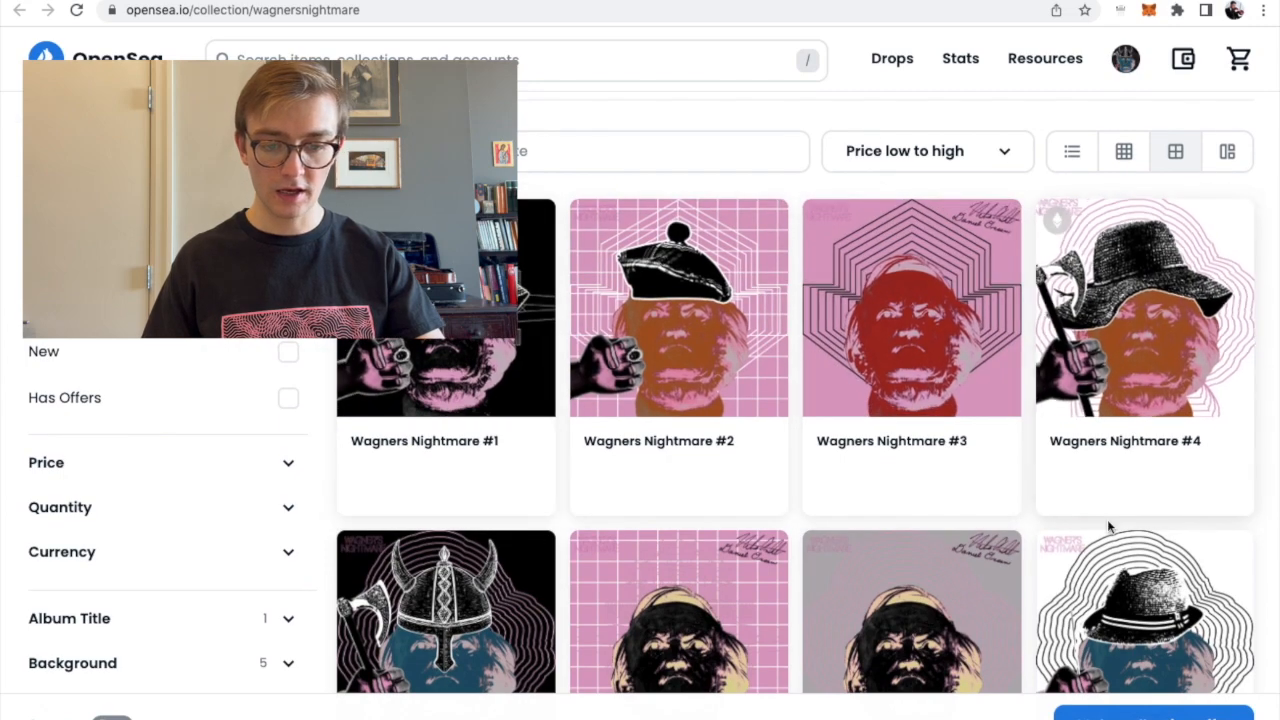
{"action": "scroll", "scroll_direction": "down", "scroll_amount": 3}
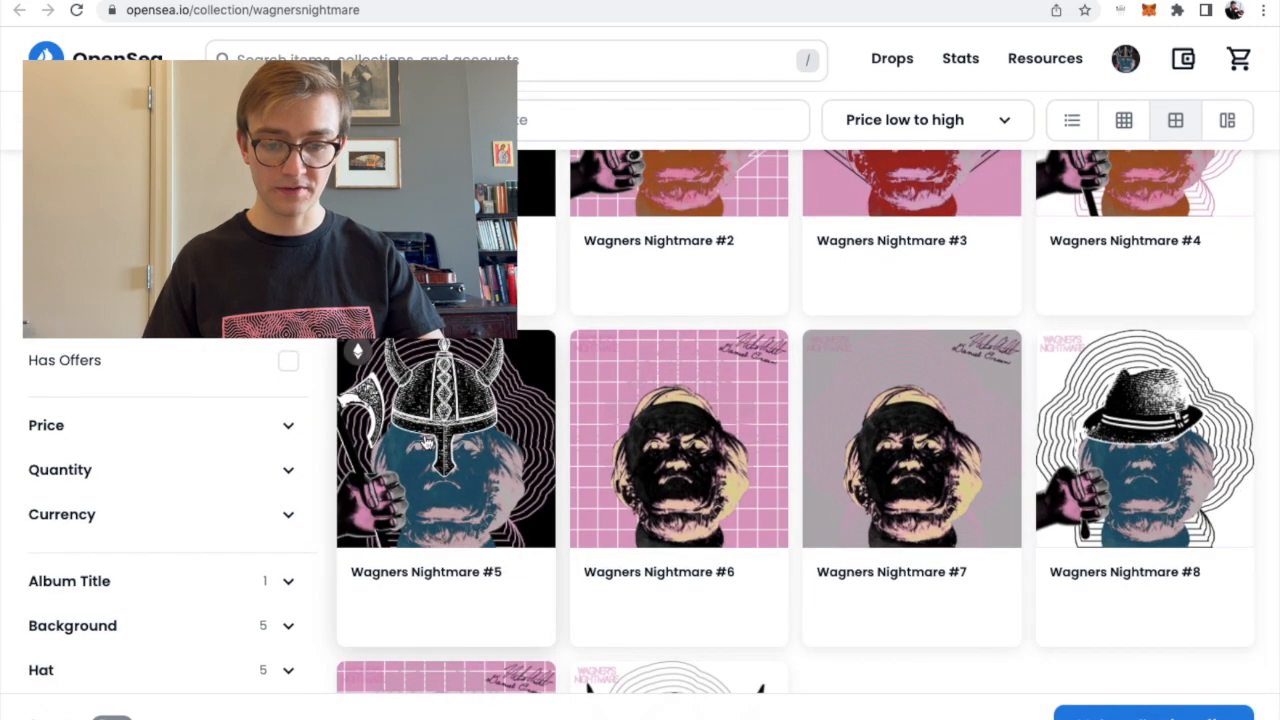
{"action": "scroll", "scroll_direction": "down", "scroll_amount": 3}
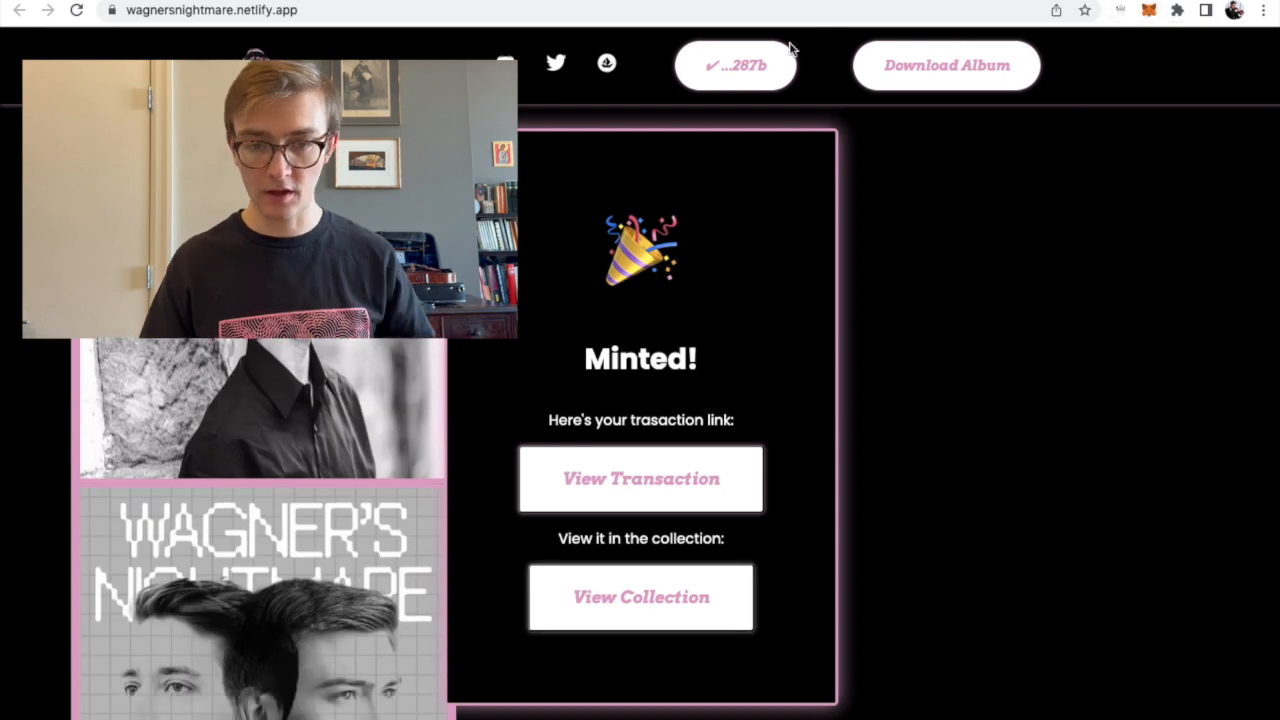
{"action": "mouse_move", "coordinate": [952, 60]}
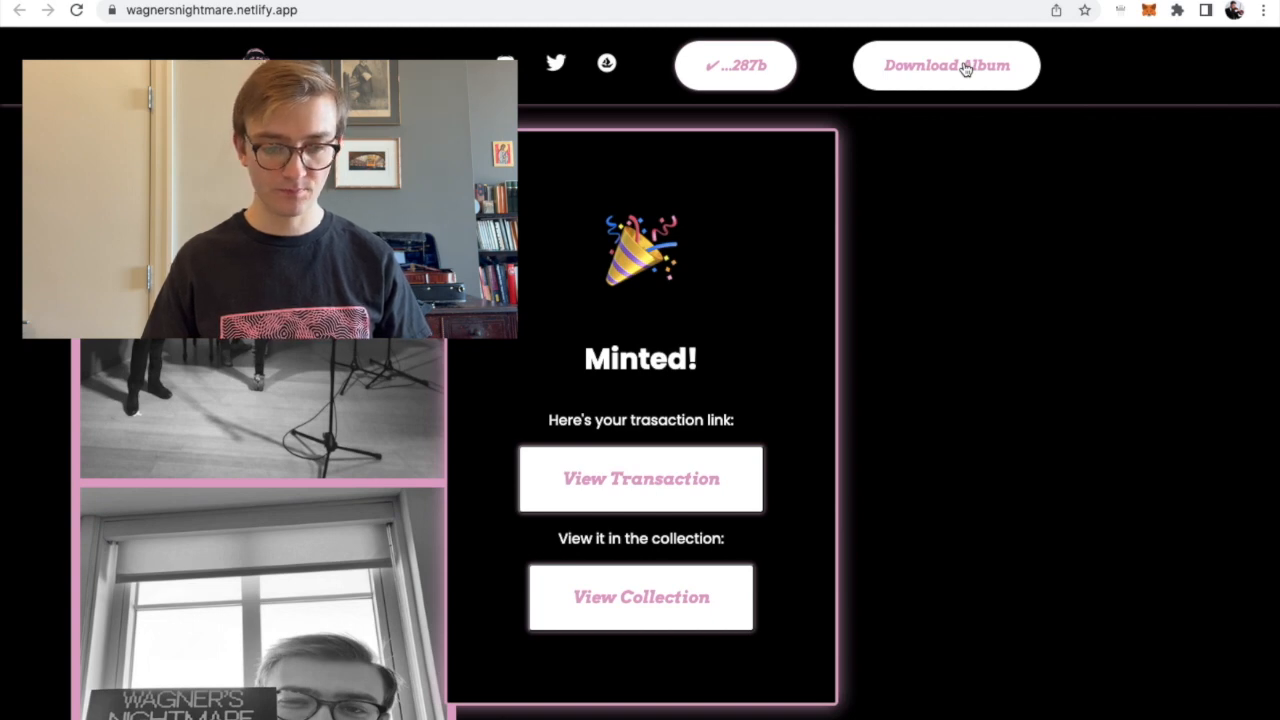
Connect the wallet on Orvylle and sign the ownership message to unlock the album download
{"action": "left_click", "coordinate": [946, 64]}
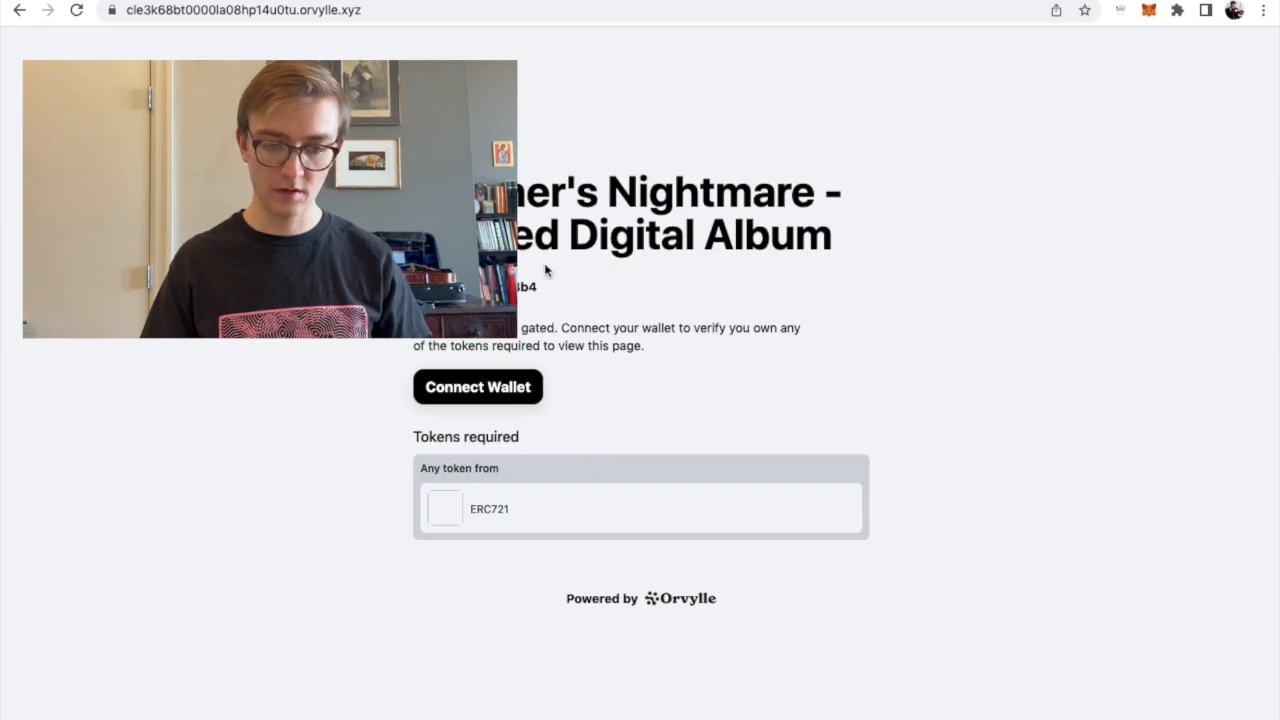
{"action": "left_click", "coordinate": [476, 386]}
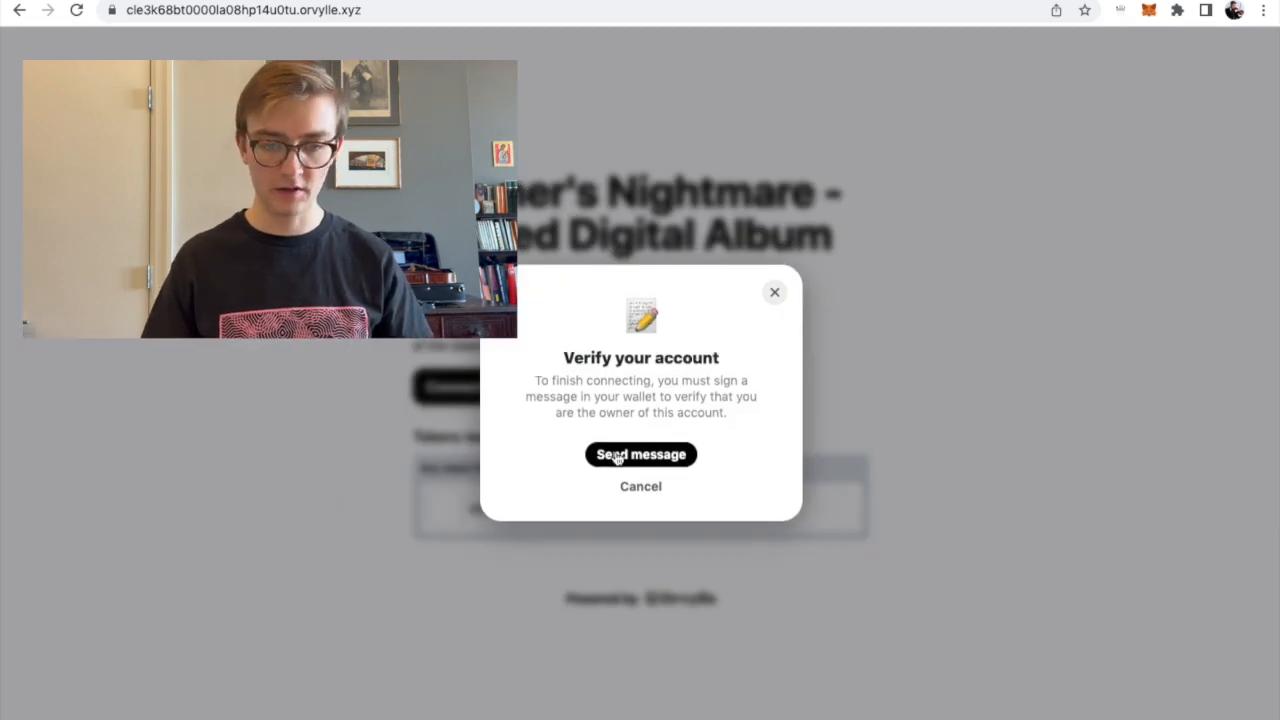
{"action": "left_click", "coordinate": [640, 454]}
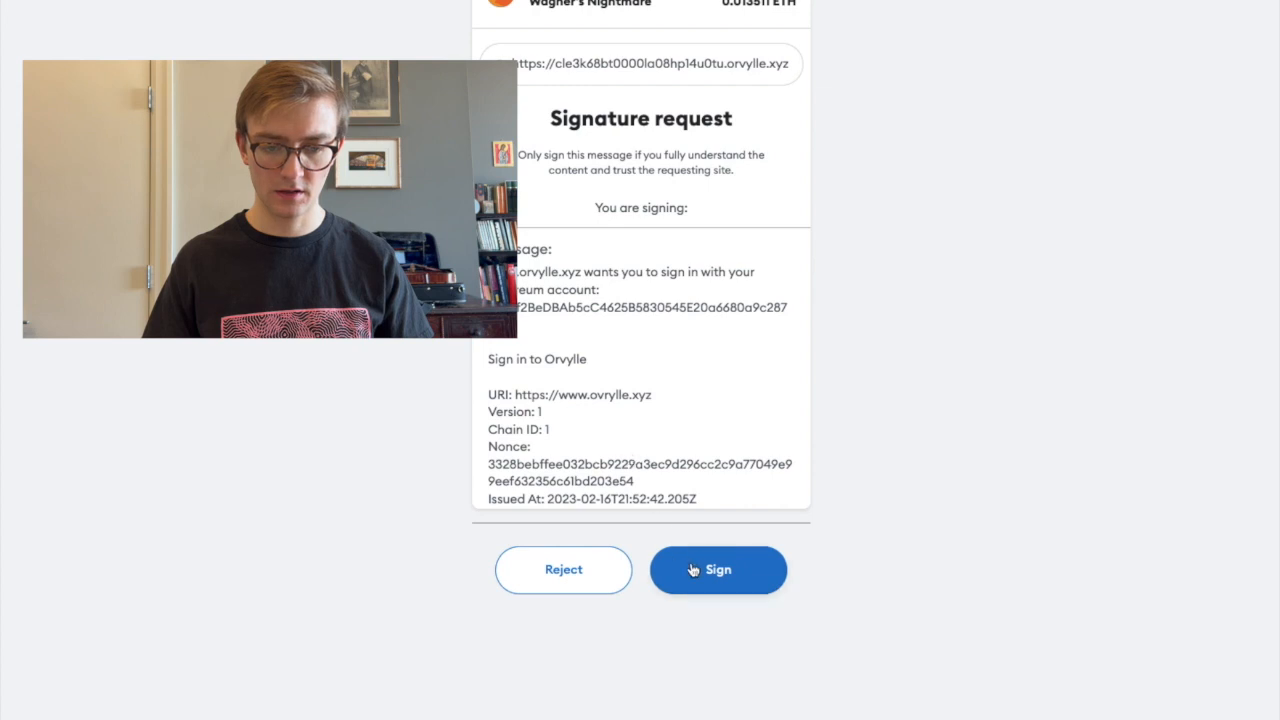
{"action": "left_click", "coordinate": [718, 570]}
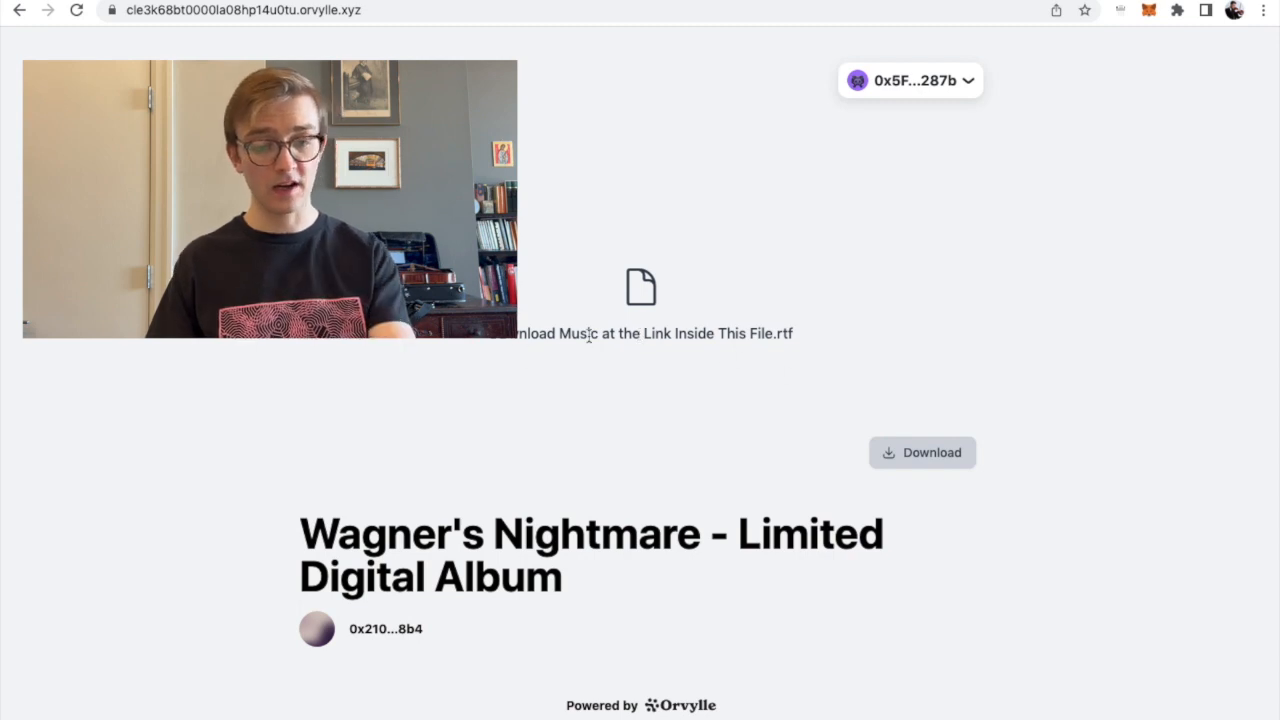
{"action": "mouse_move", "coordinate": [920, 464]}
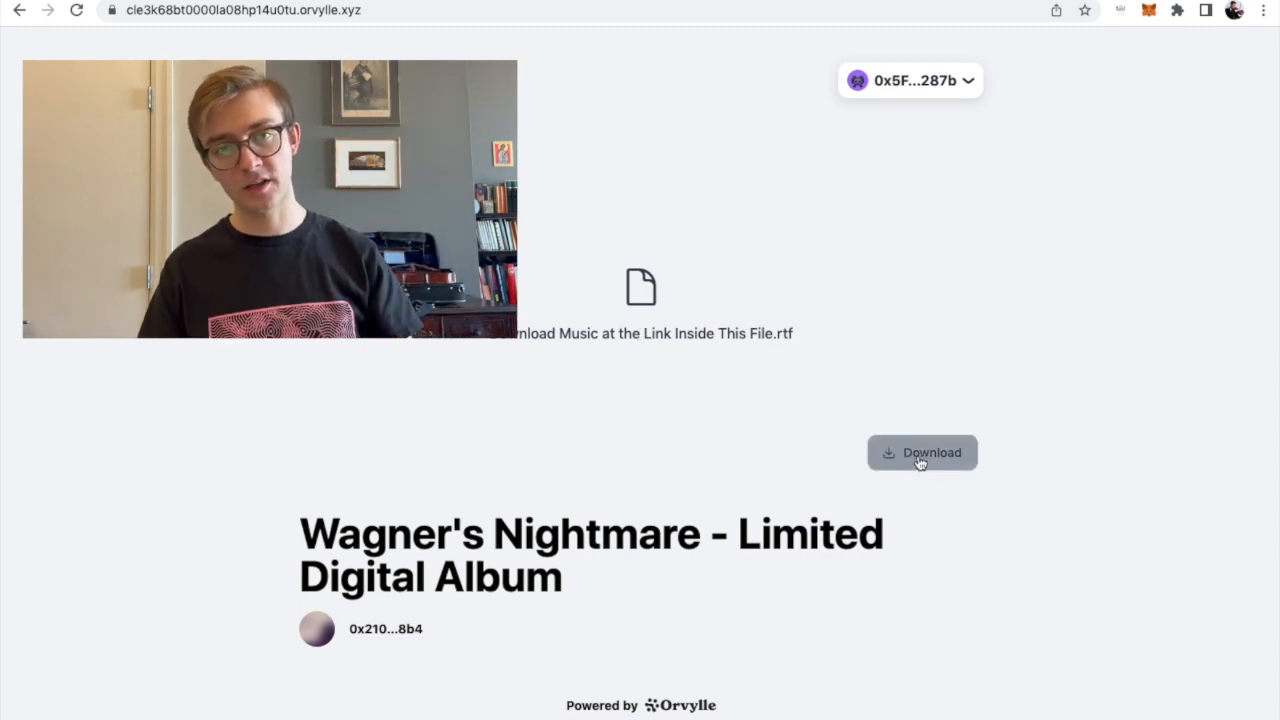